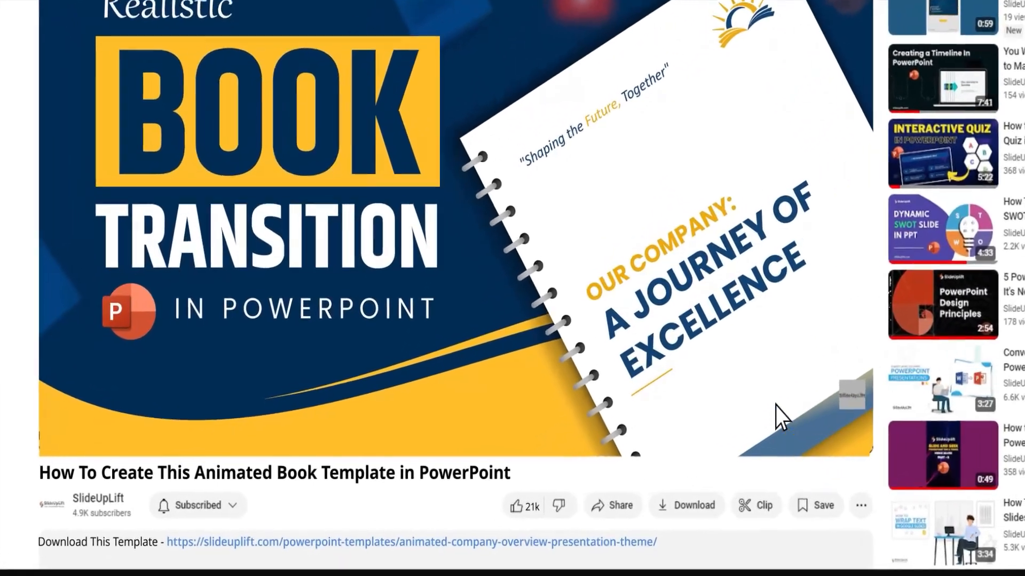
Fill the slide background with the desk-workspace photo inserted from a file.
left_click(401, 543)
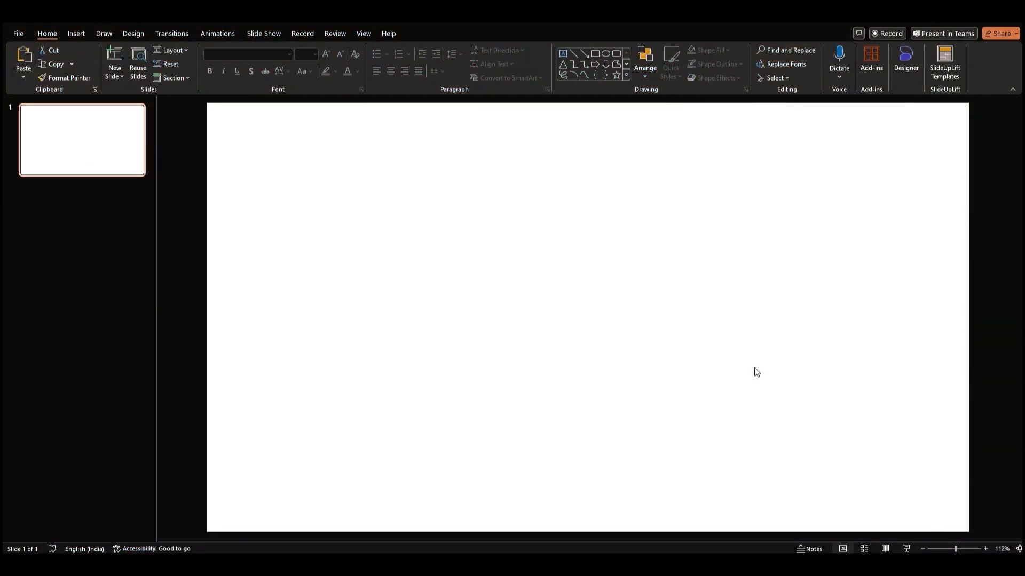
mouse_move(533, 280)
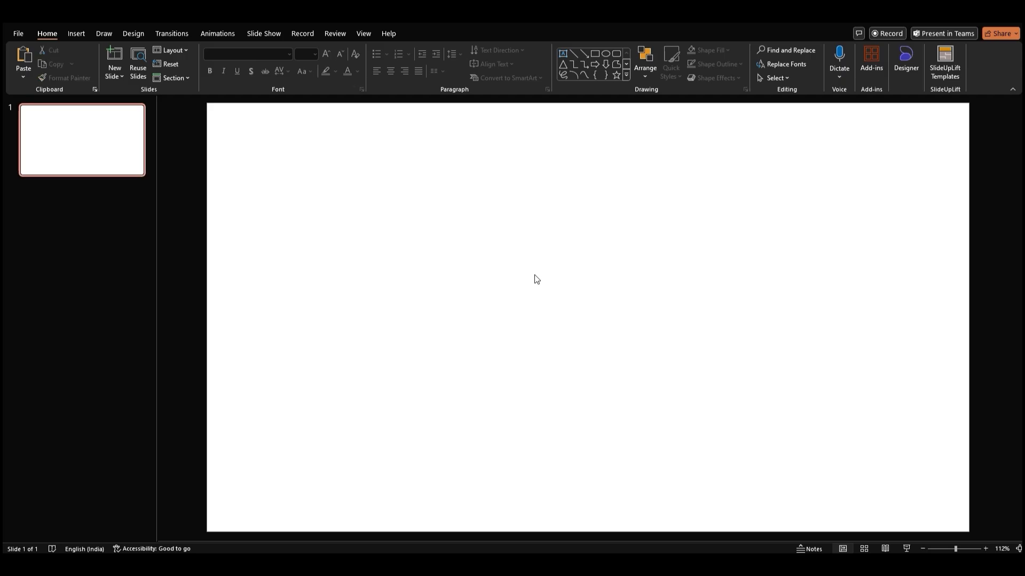
right_click(536, 280)
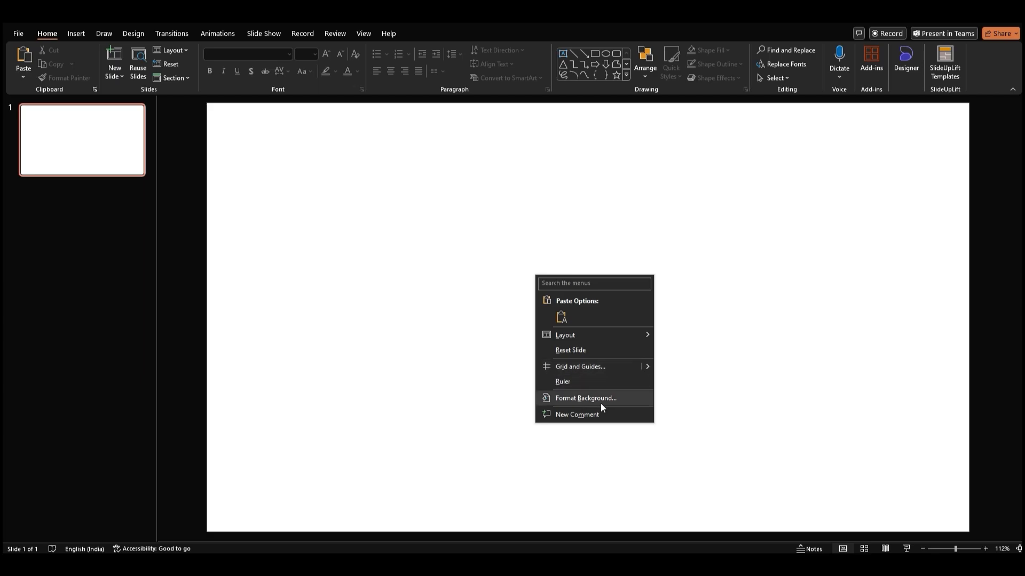
left_click(586, 398)
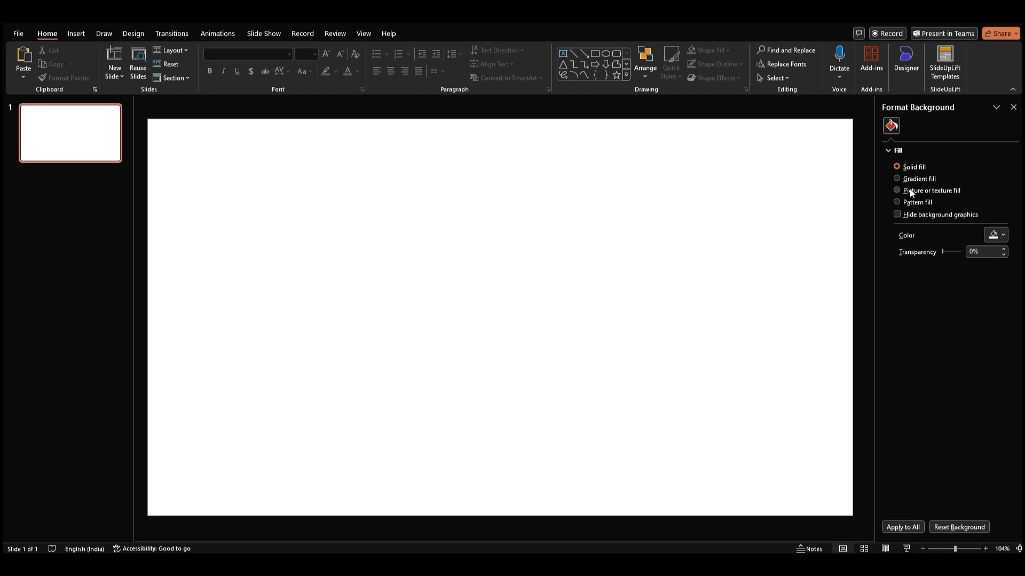
left_click(897, 190)
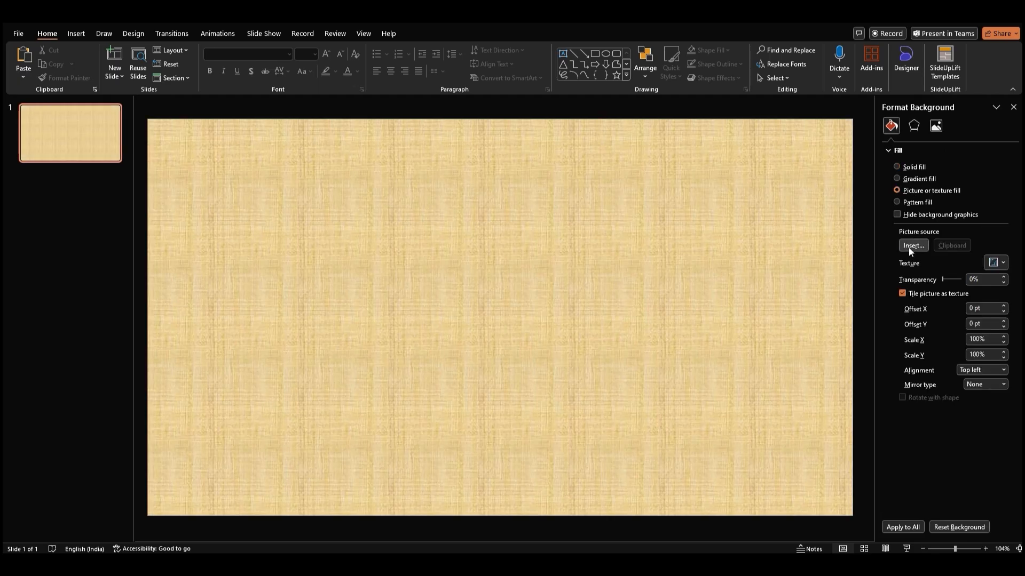
left_click(914, 246)
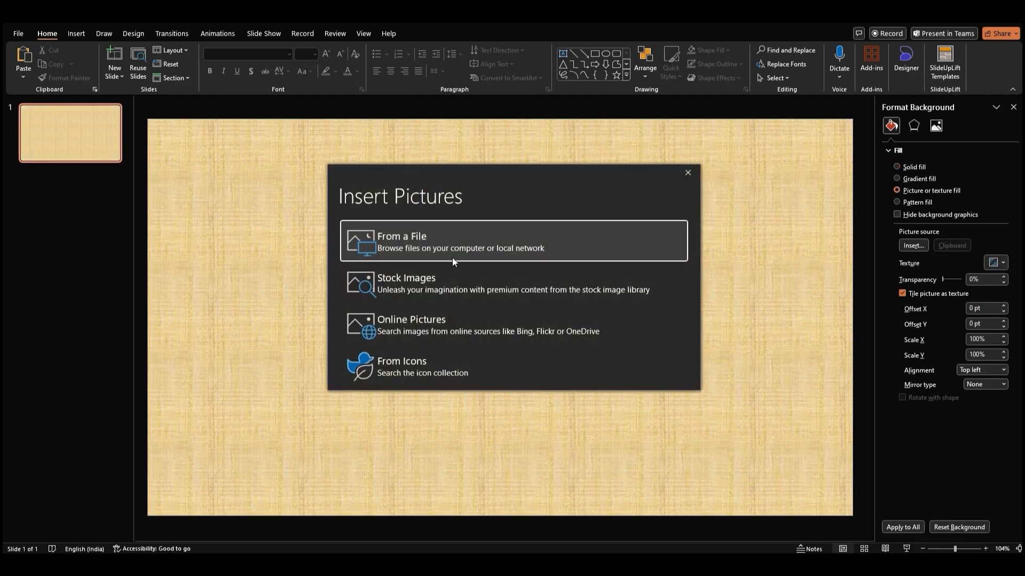
left_click(448, 241)
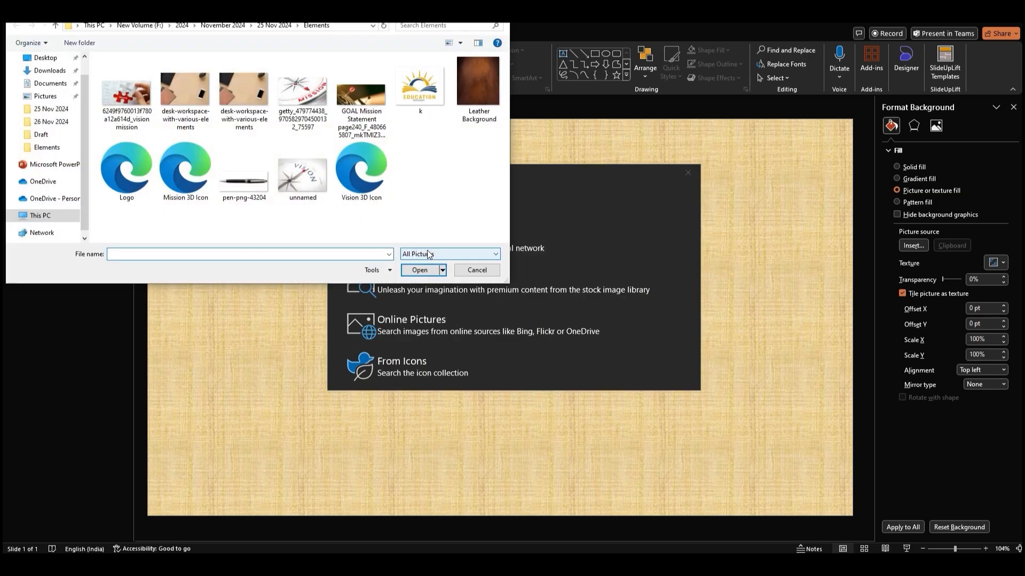
left_click(185, 87)
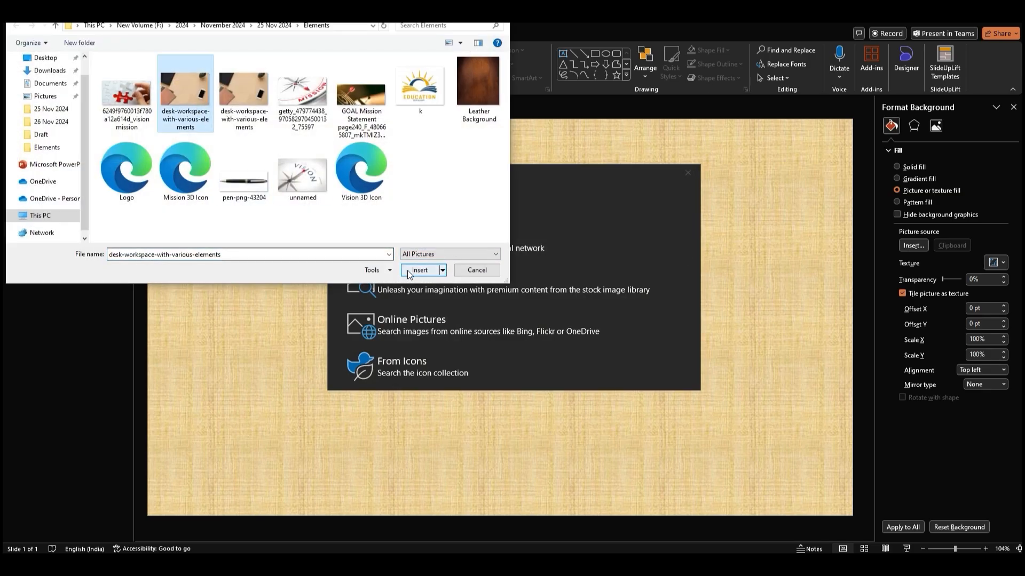
left_click(419, 270)
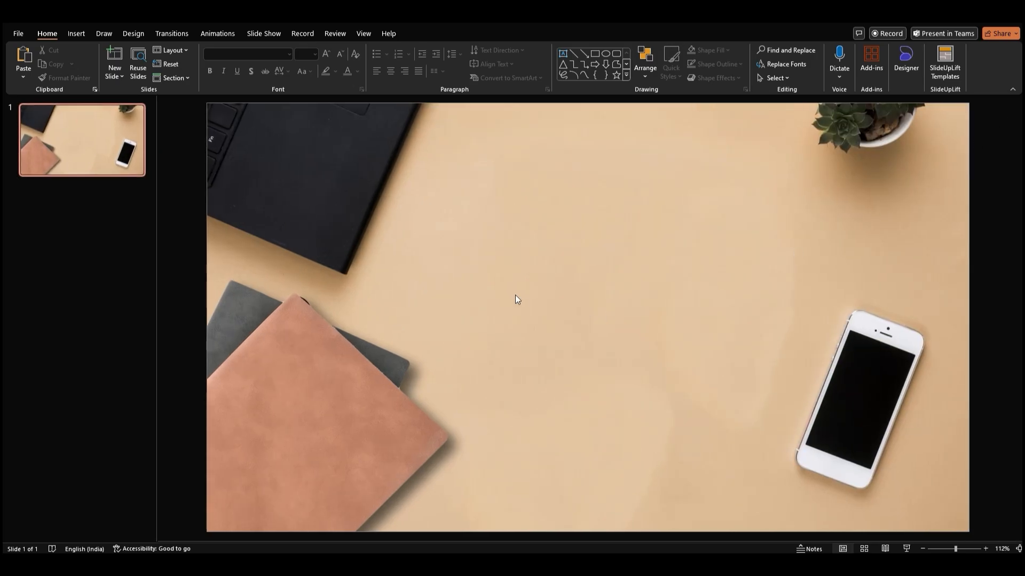
mouse_move(505, 292)
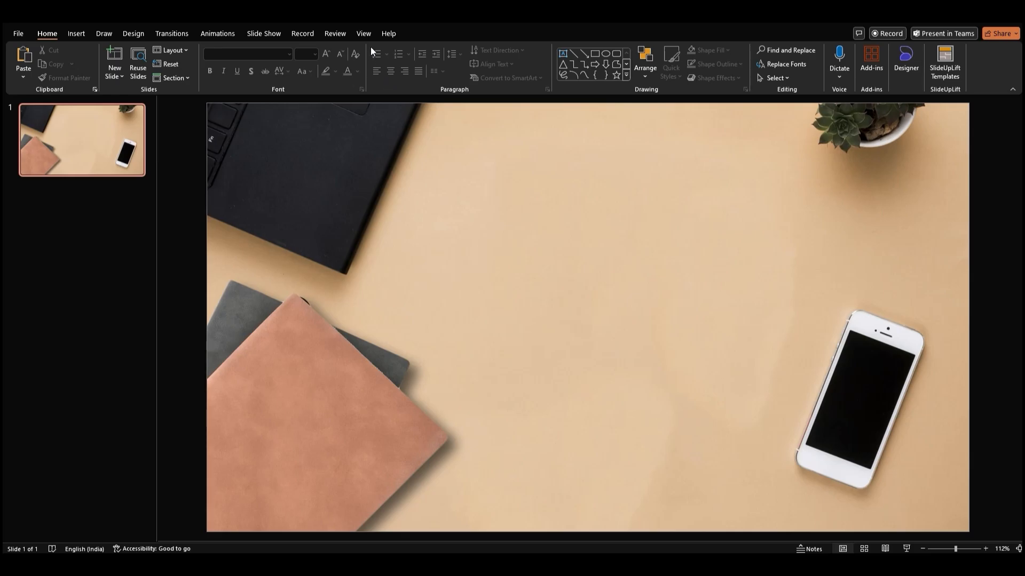
Show guides and draw a blue rectangle over the right half with no outline.
left_click(363, 33)
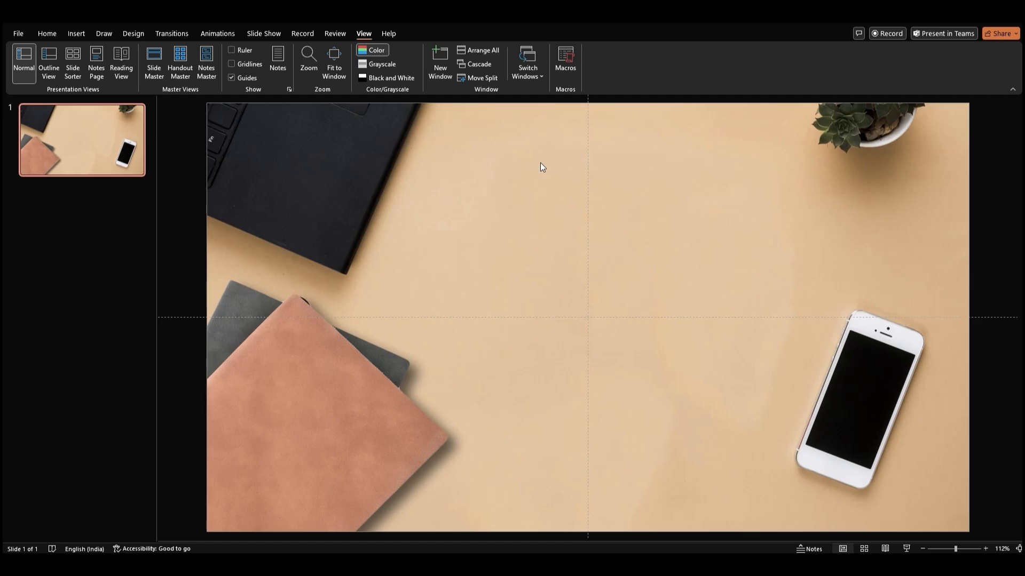
left_click(47, 33)
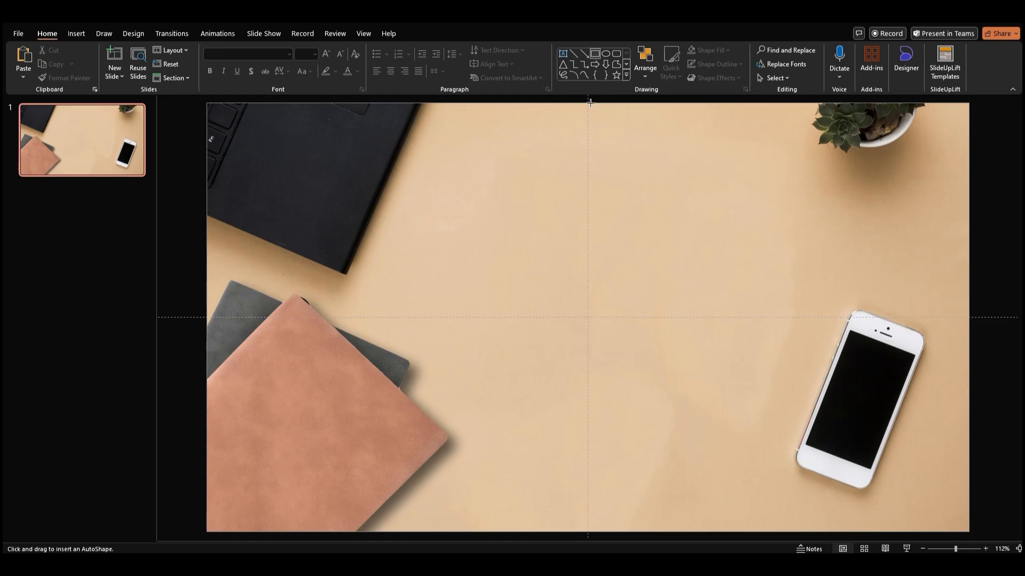
left_click_drag(587, 102, 733, 287)
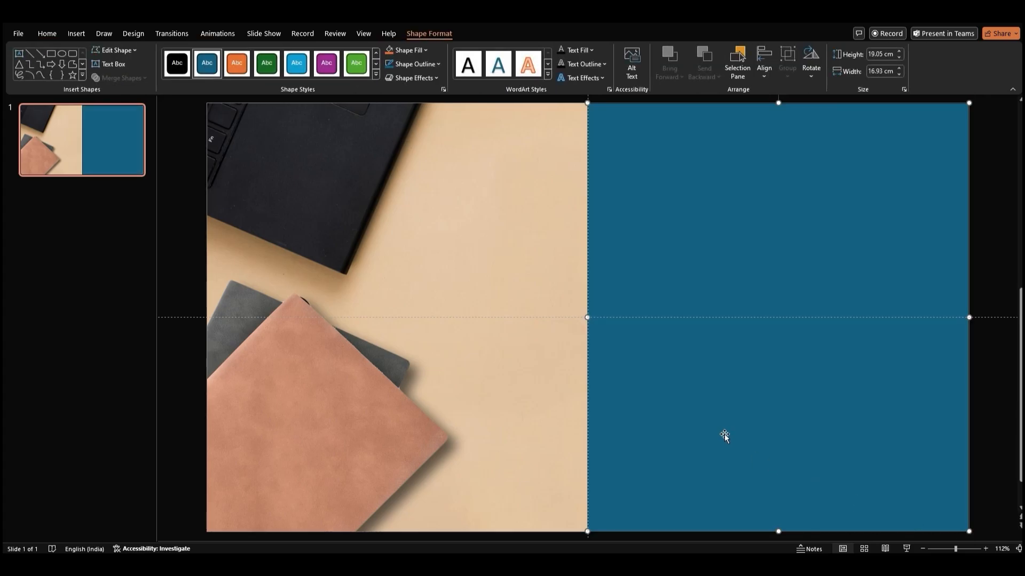
left_click(417, 64)
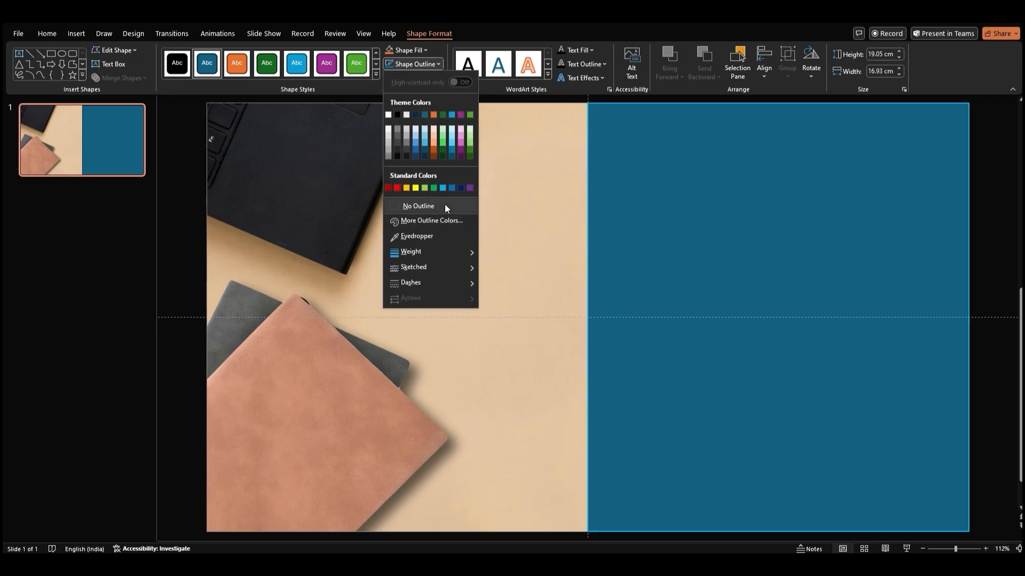
left_click(417, 206)
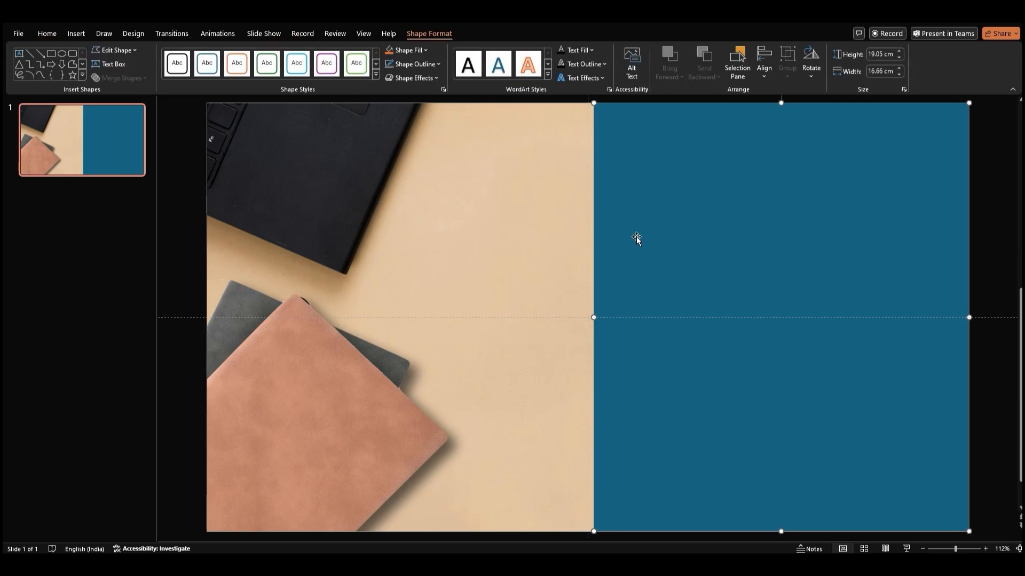
Fill the right-half rectangle with the Leather Background picture via Format Shape.
right_click(635, 239)
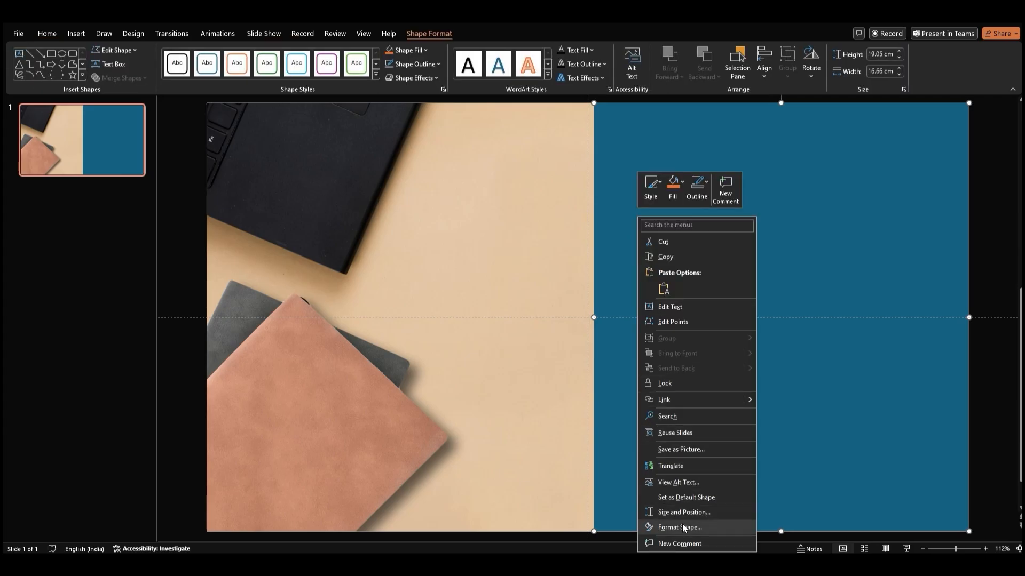
left_click(684, 528)
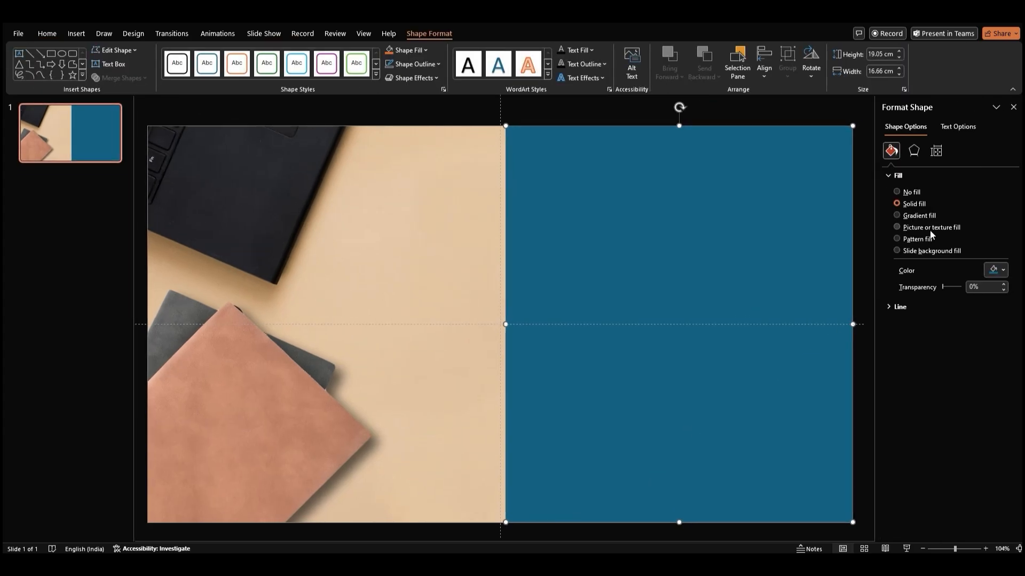
left_click(897, 227)
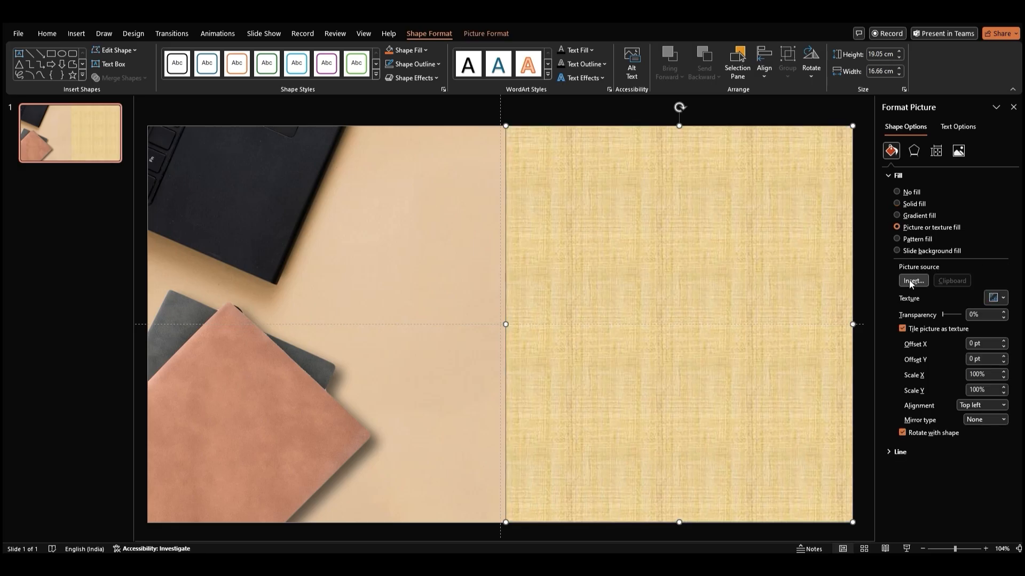
left_click(913, 280)
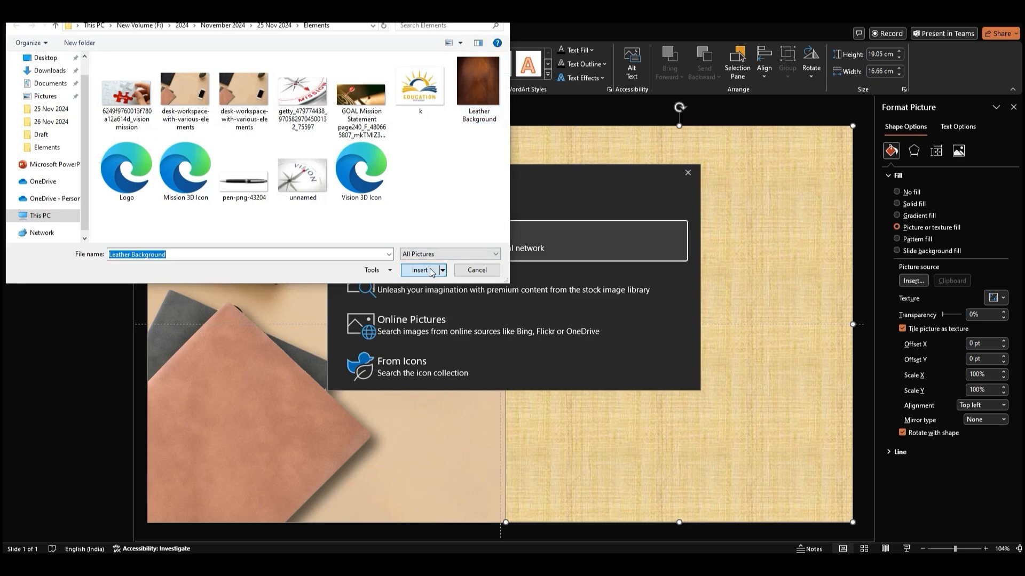
left_click(419, 270)
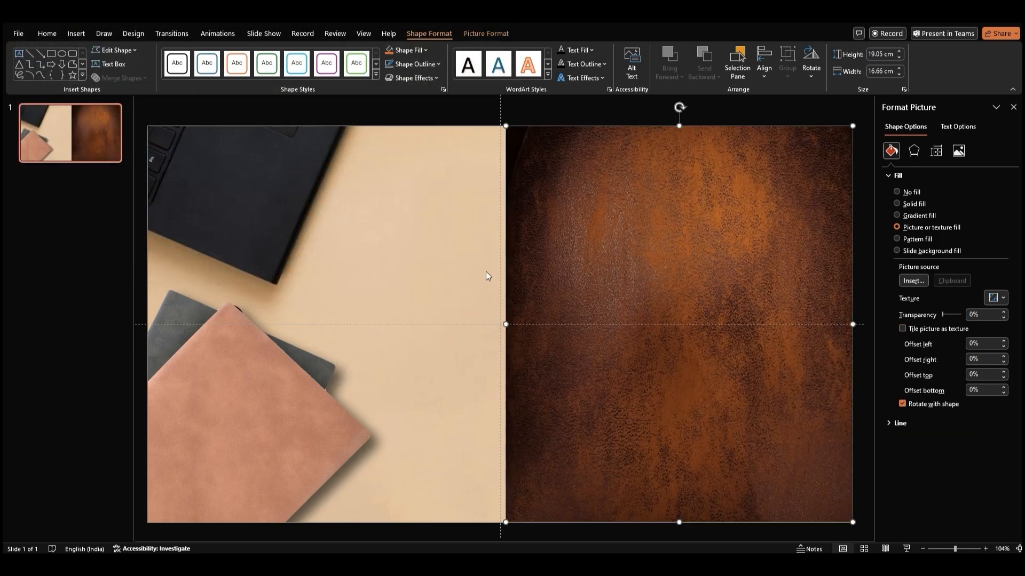
mouse_move(460, 275)
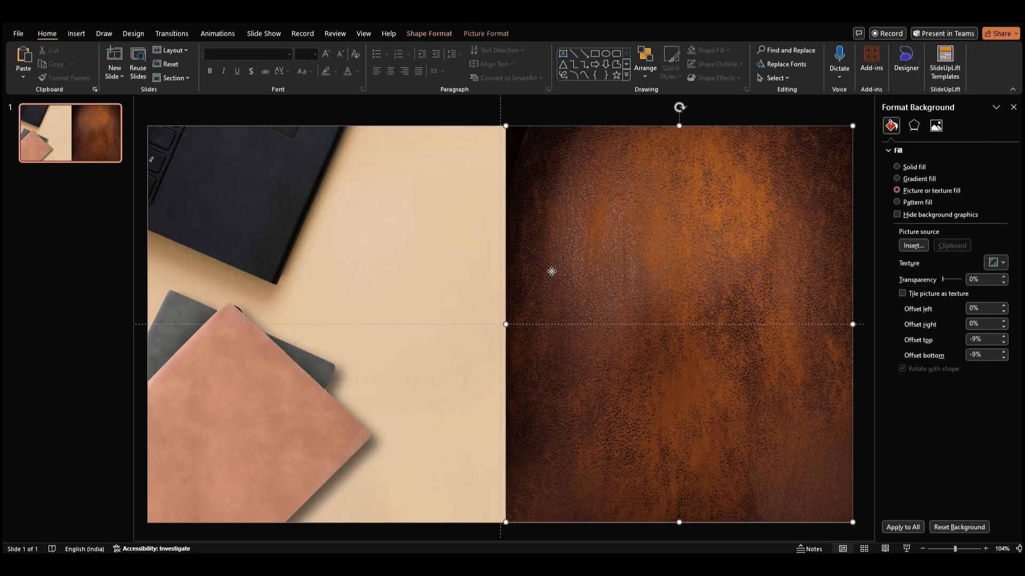
Recolour the leather panel dark grey-blue from Picture Format > Color.
left_click(485, 34)
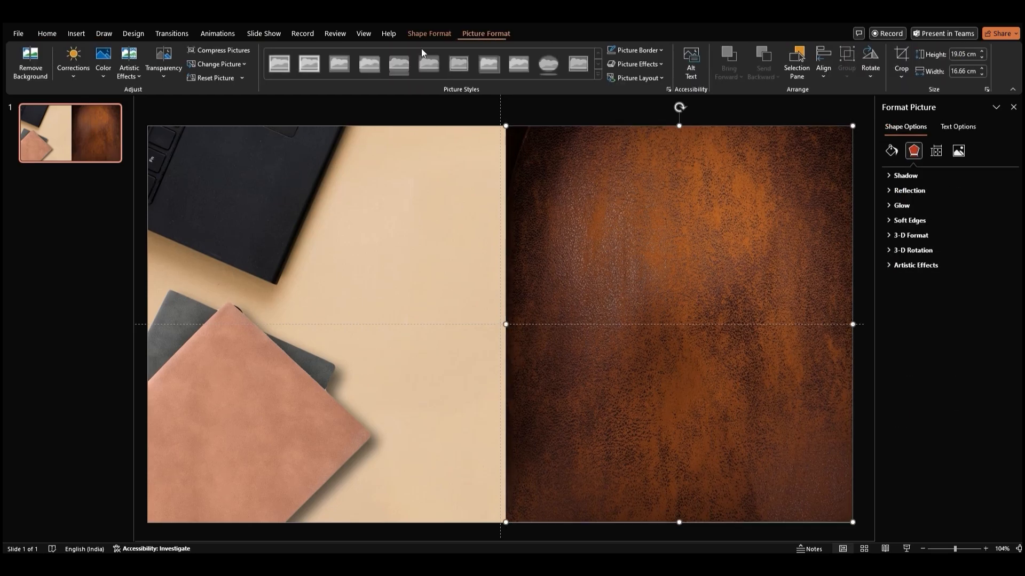
left_click(103, 58)
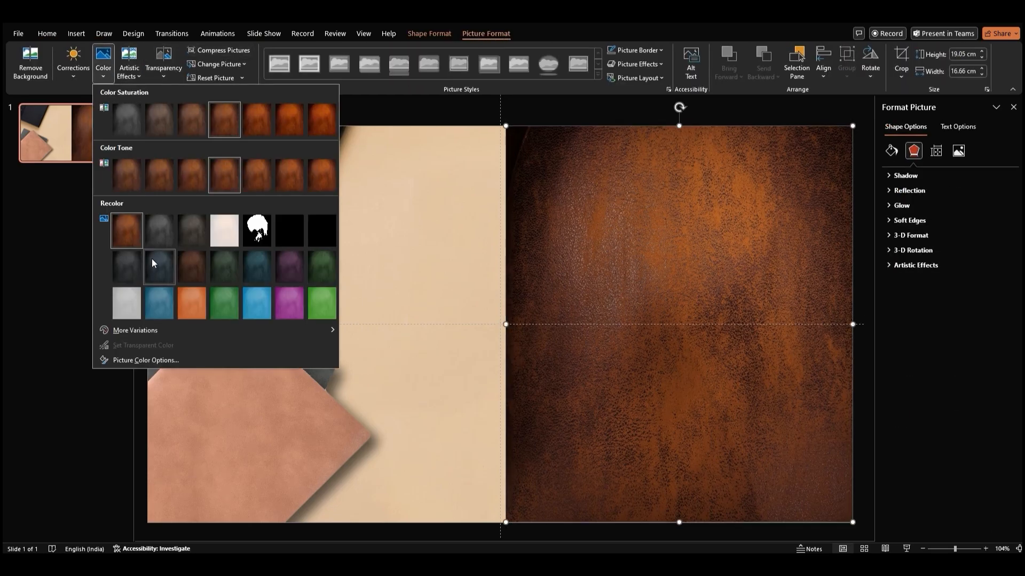
left_click(159, 267)
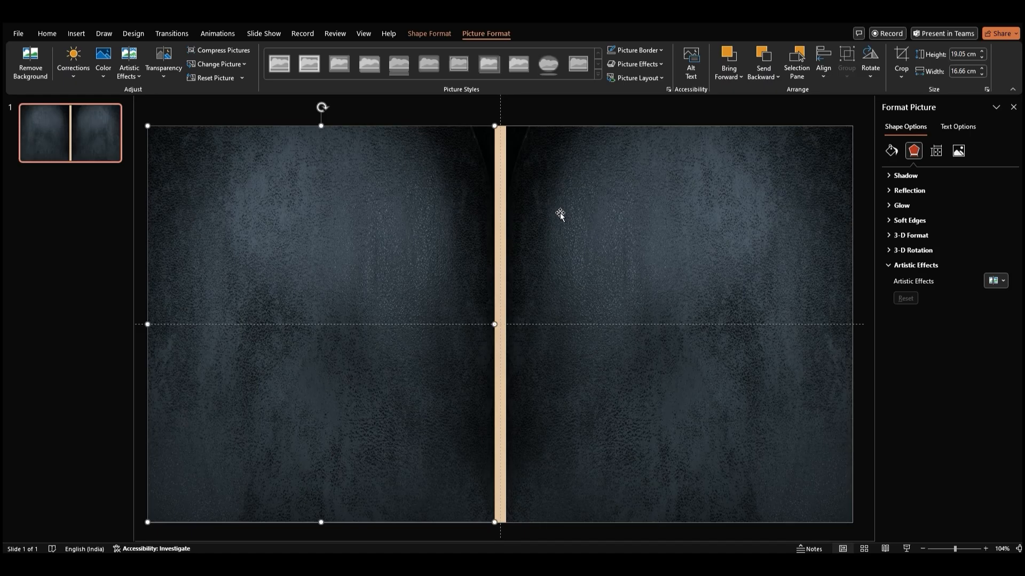
left_click(47, 33)
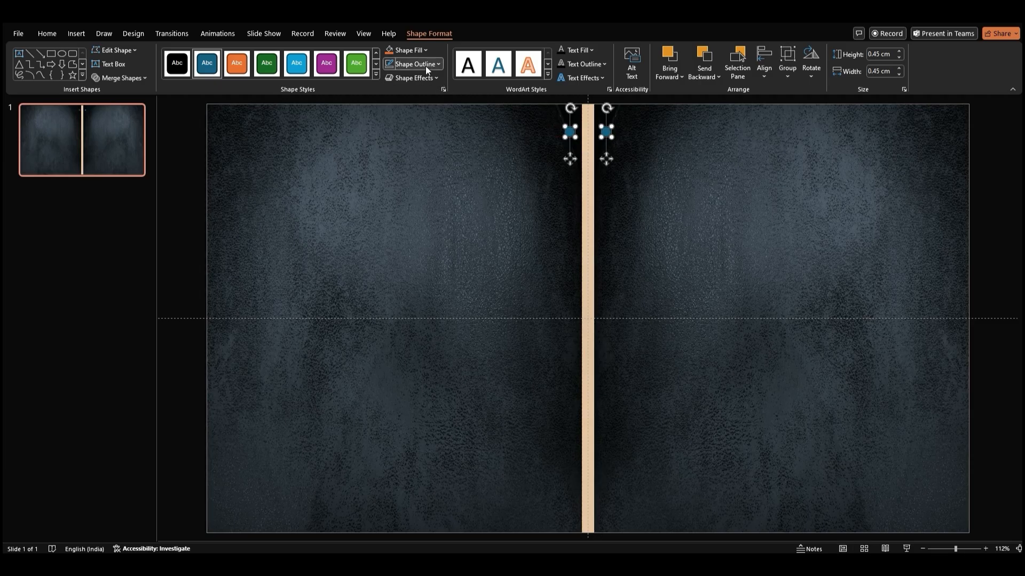
Remove the outlines from the two small circles beside the spine.
left_click(411, 64)
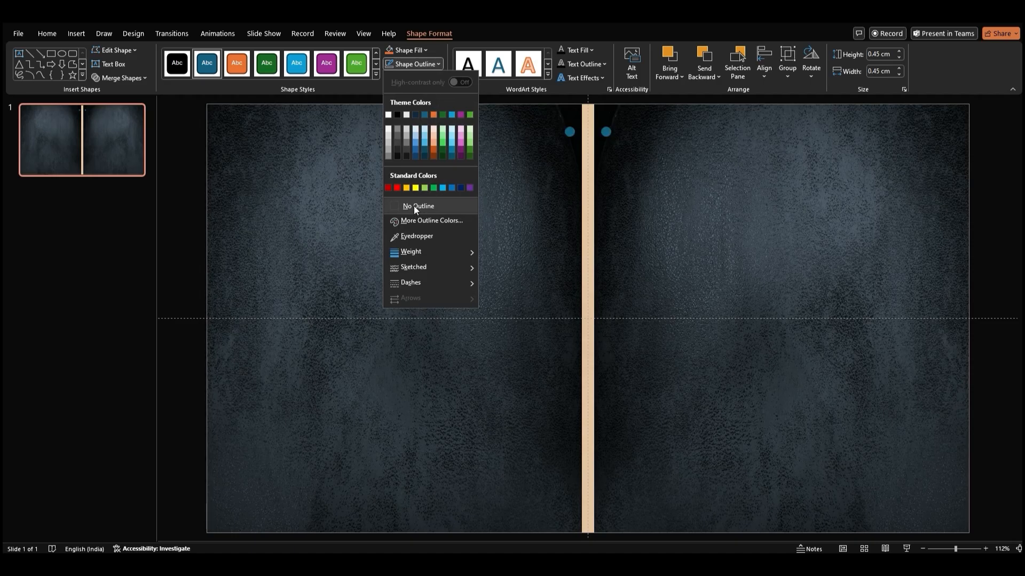
left_click(407, 49)
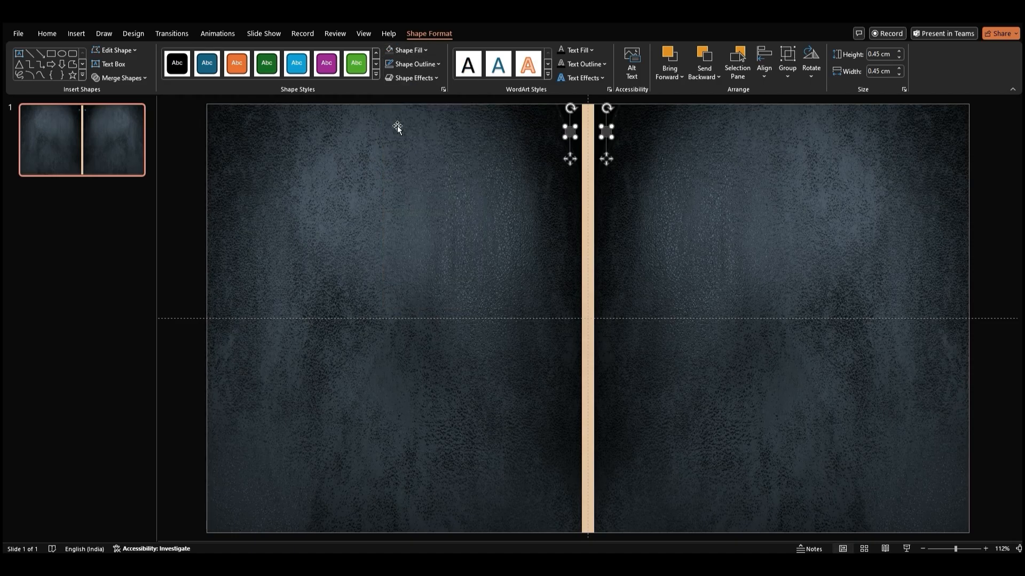
mouse_move(531, 179)
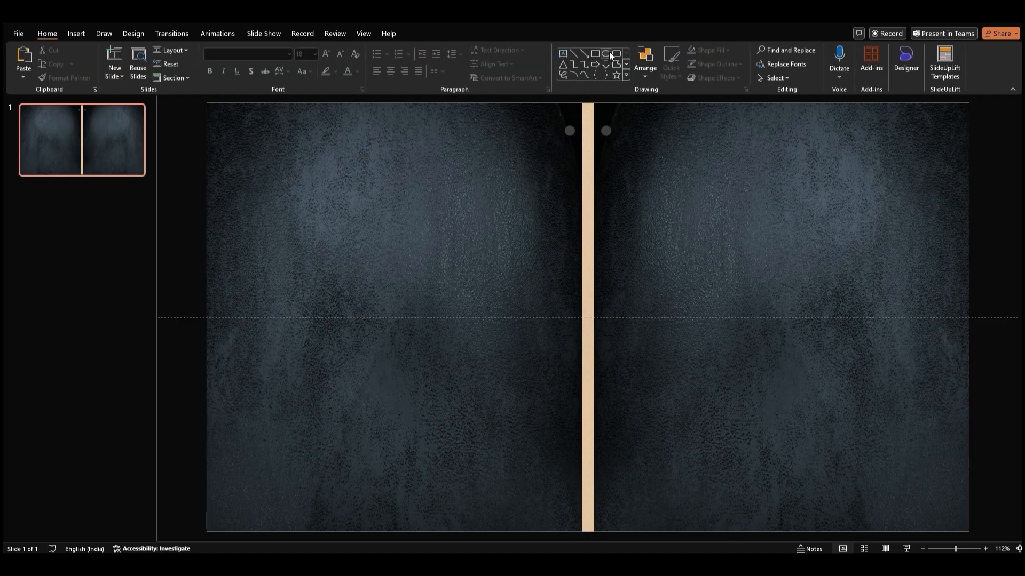
Draw a thin 0.24 cm bar across the spine and remove its outline.
left_click_drag(558, 160, 627, 185)
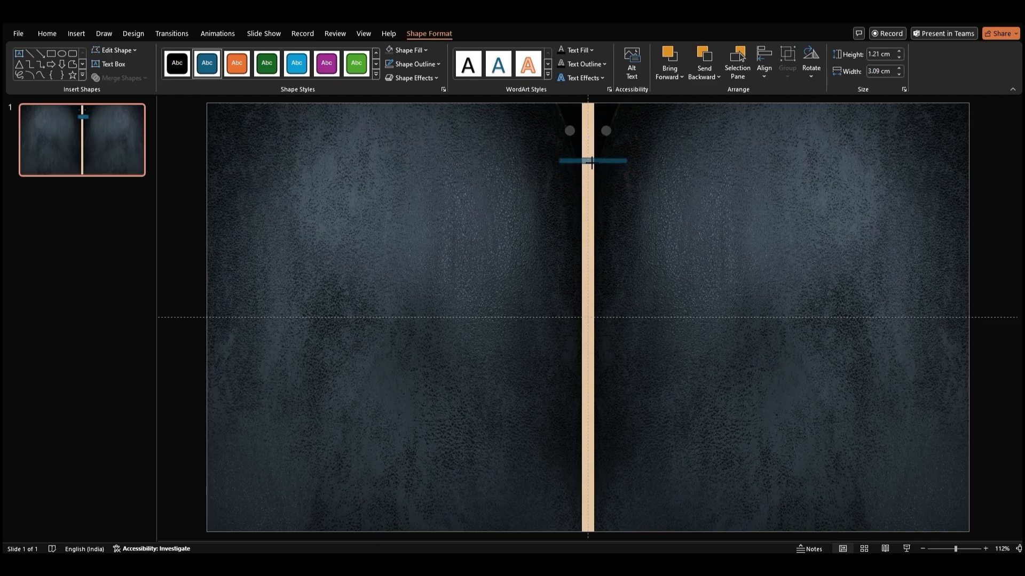
left_click(414, 64)
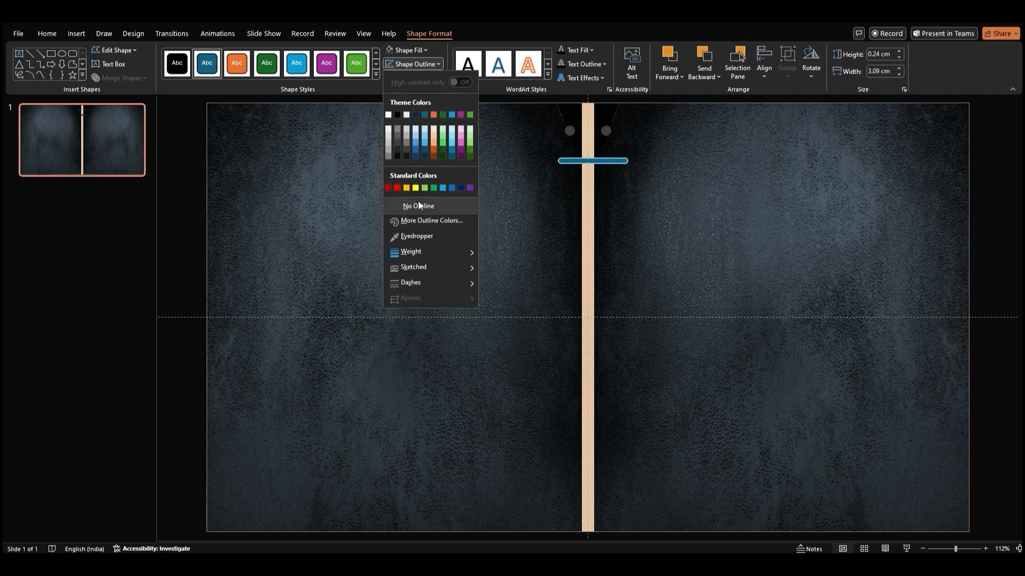
left_click(417, 206)
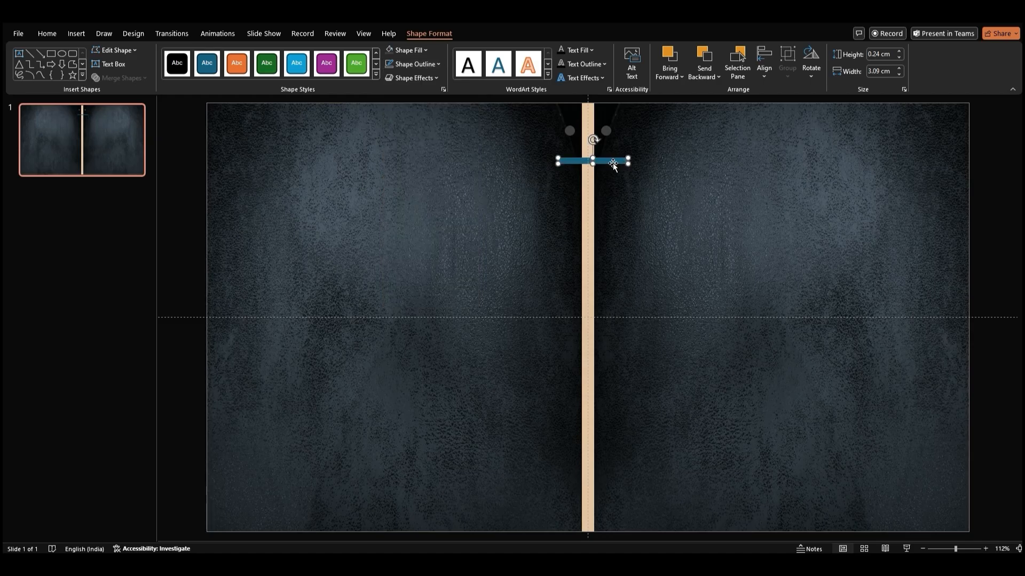
Give the bar a 0° linear gradient fill with silver-grey stop colours.
right_click(613, 162)
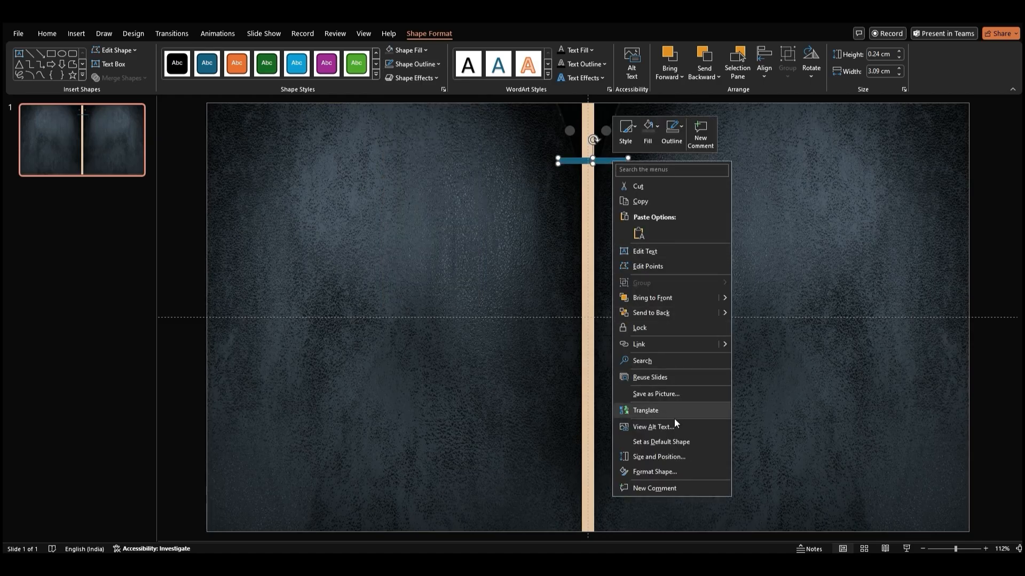
left_click(654, 471)
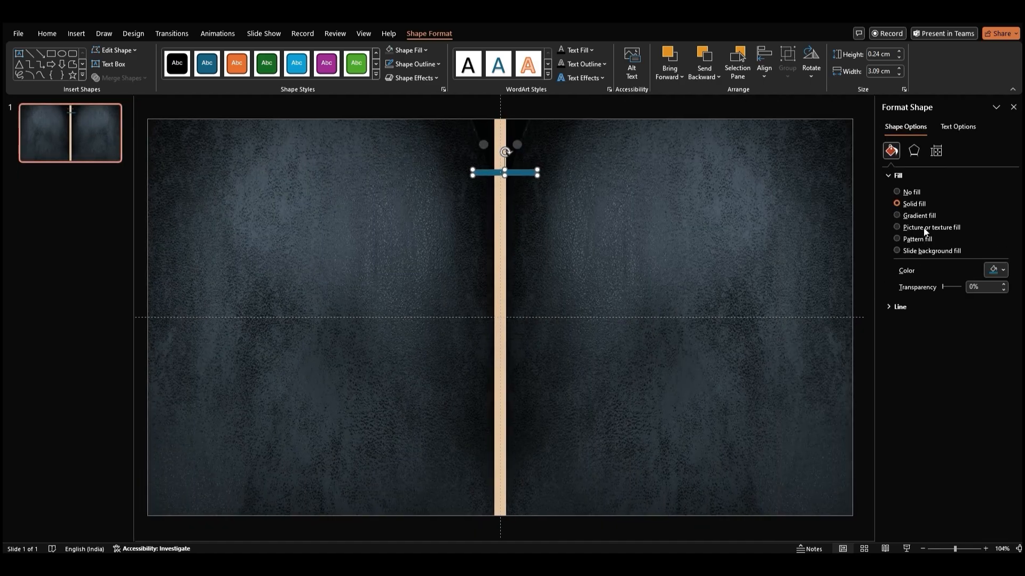
left_click(896, 216)
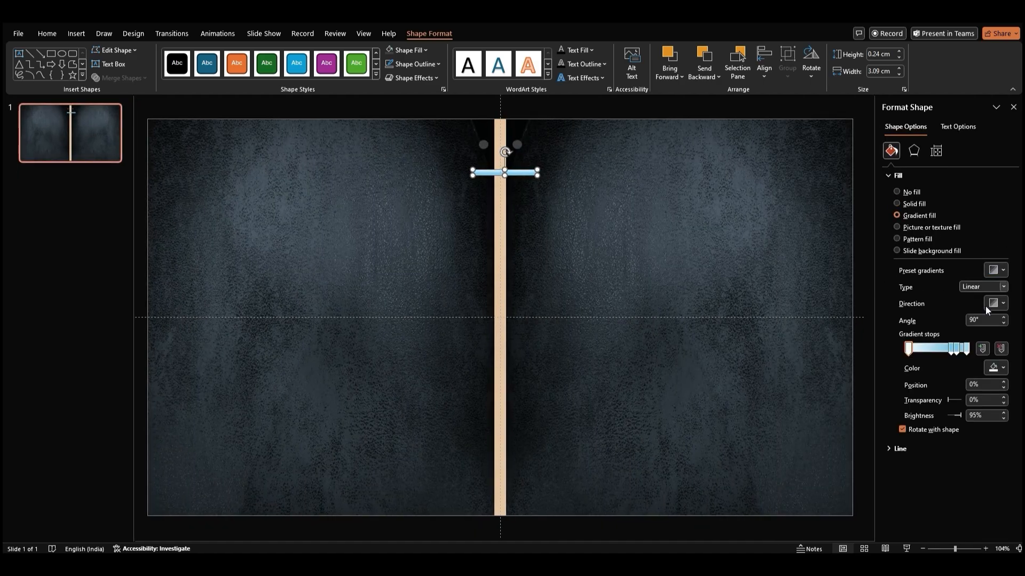
left_click(994, 303)
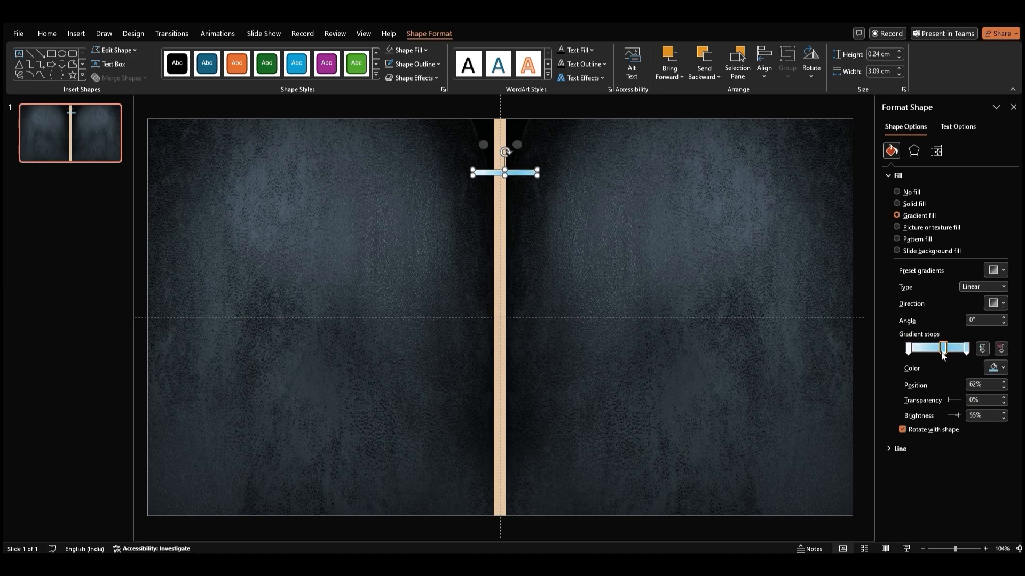
left_click(1001, 367)
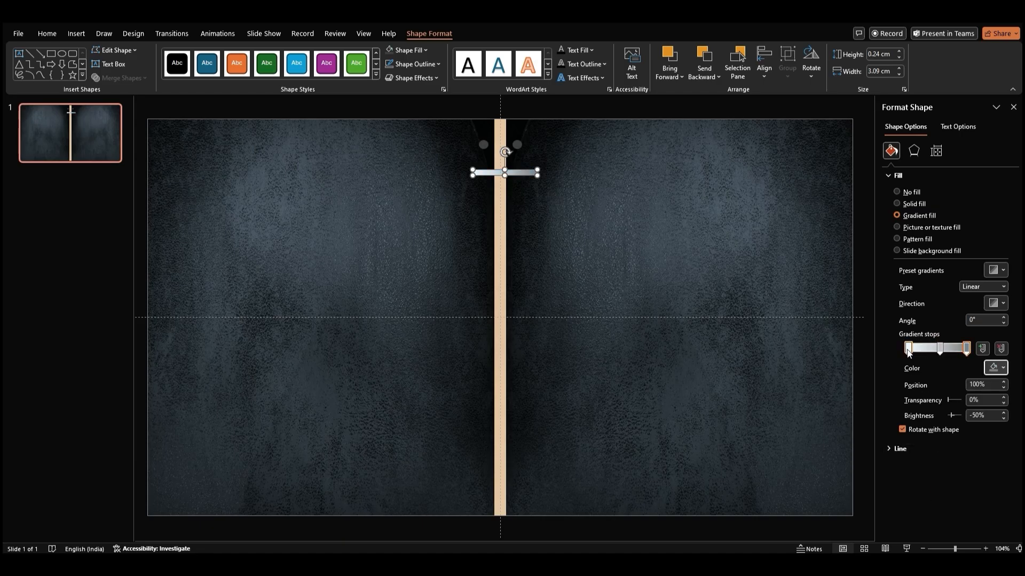
left_click(1001, 367)
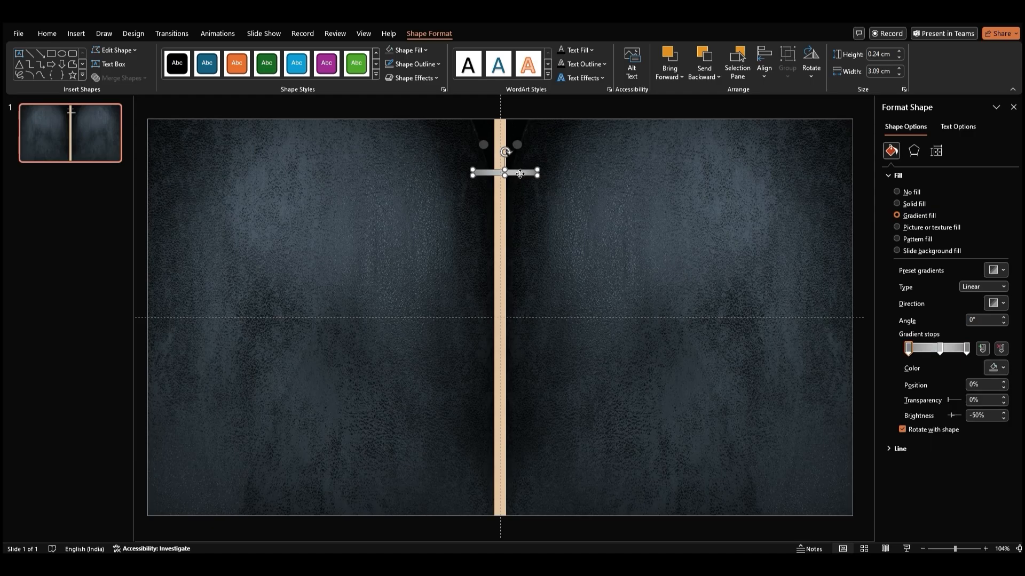
left_click_drag(505, 173, 505, 148)
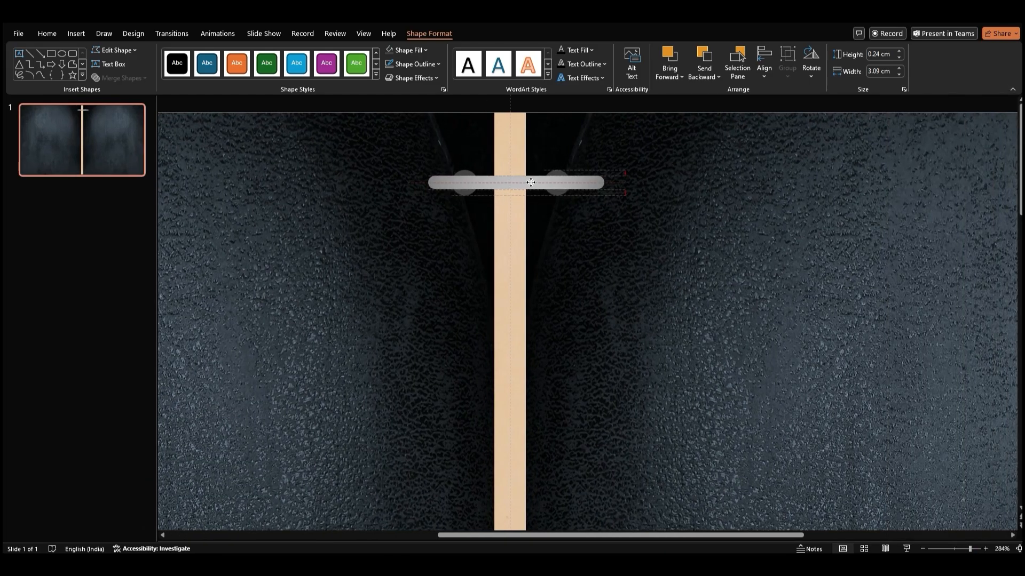
Group the shortened bar with both hole circles into one ring piece (Ctrl+G).
left_click(531, 183)
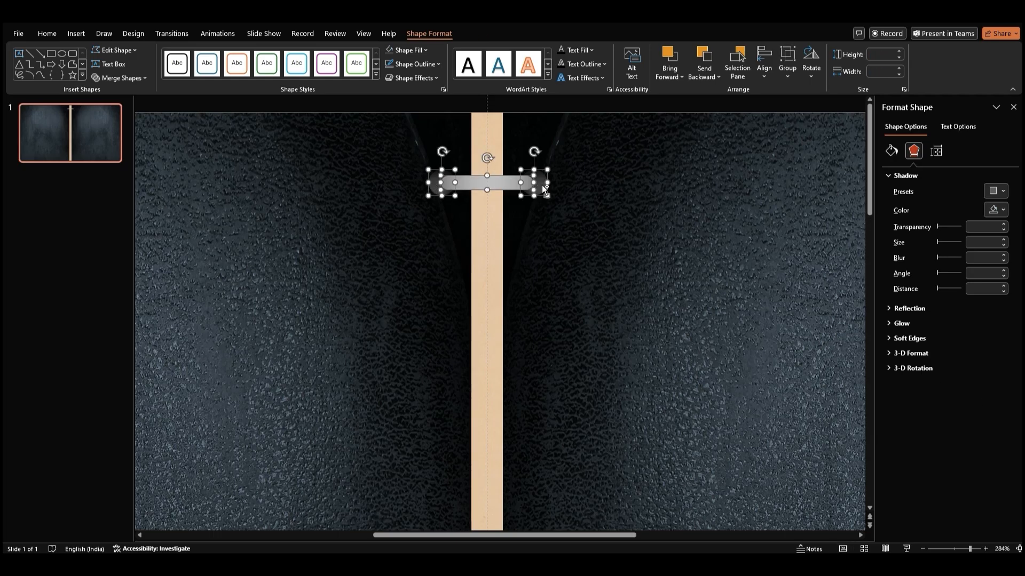
key("Ctrl+G")
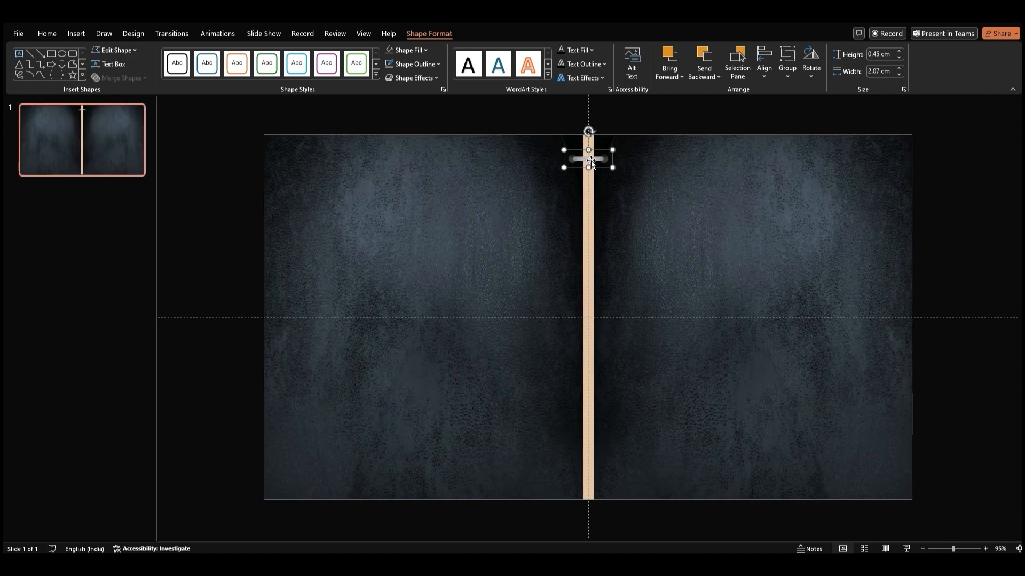
Repeat-duplicate the ring down the spine with F4 and group all rings into one column.
key("F4")
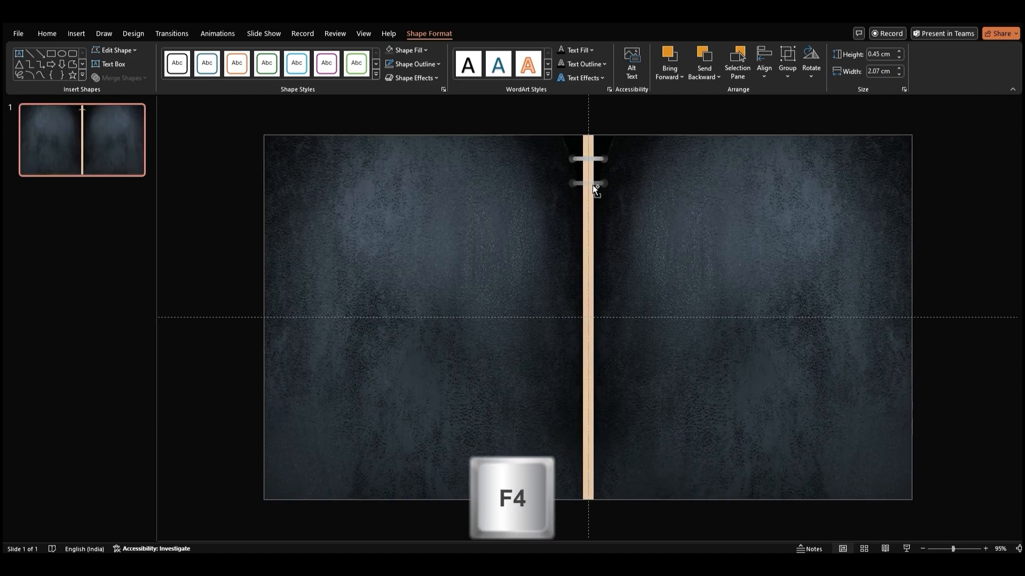
key("F4")
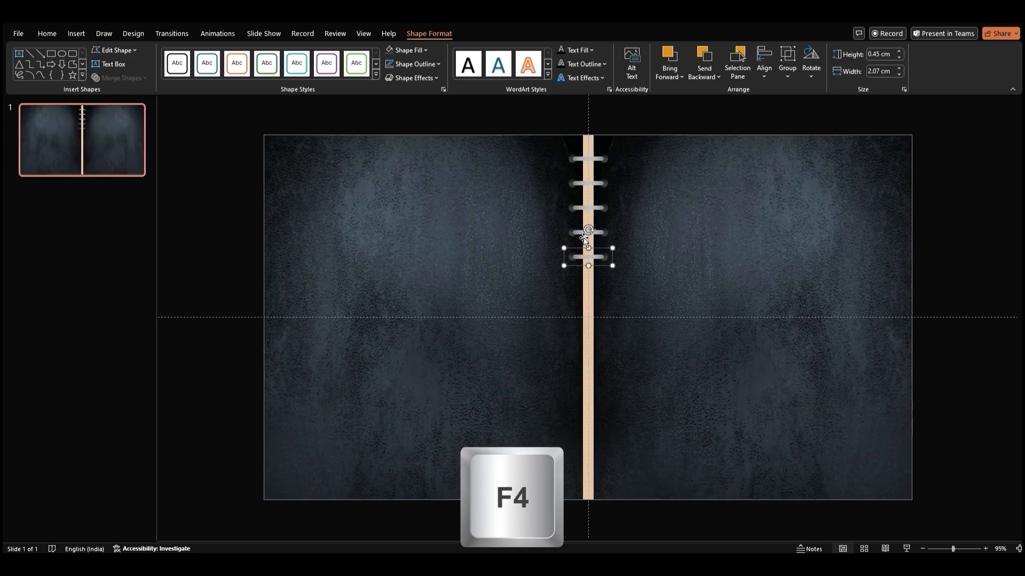
key("F4")
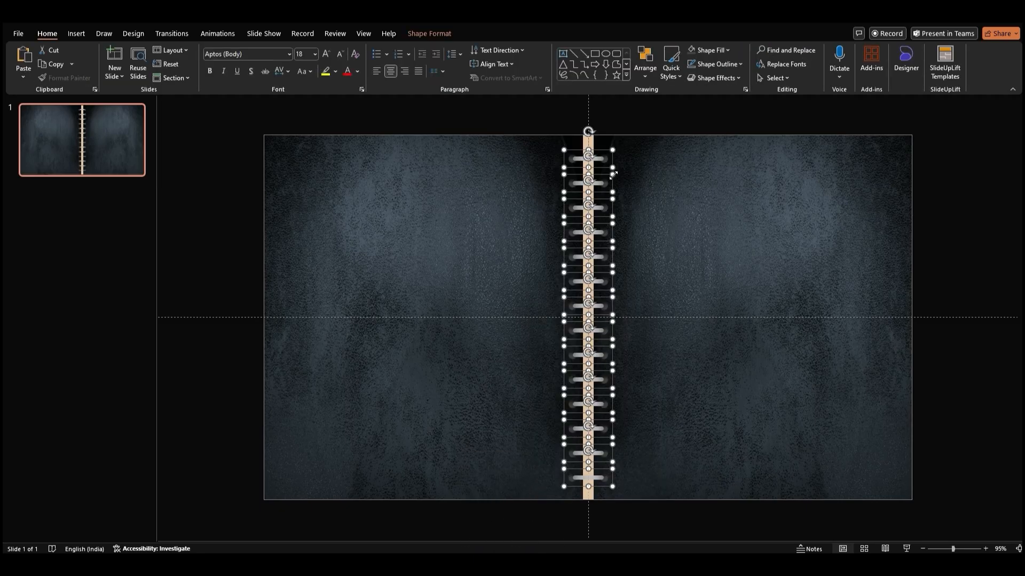
left_click(645, 60)
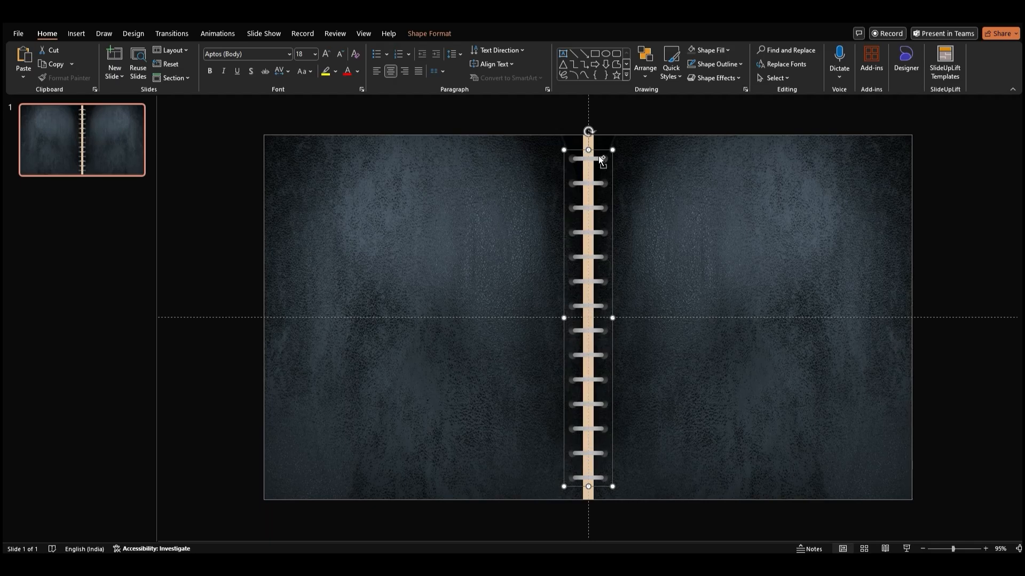
mouse_move(649, 123)
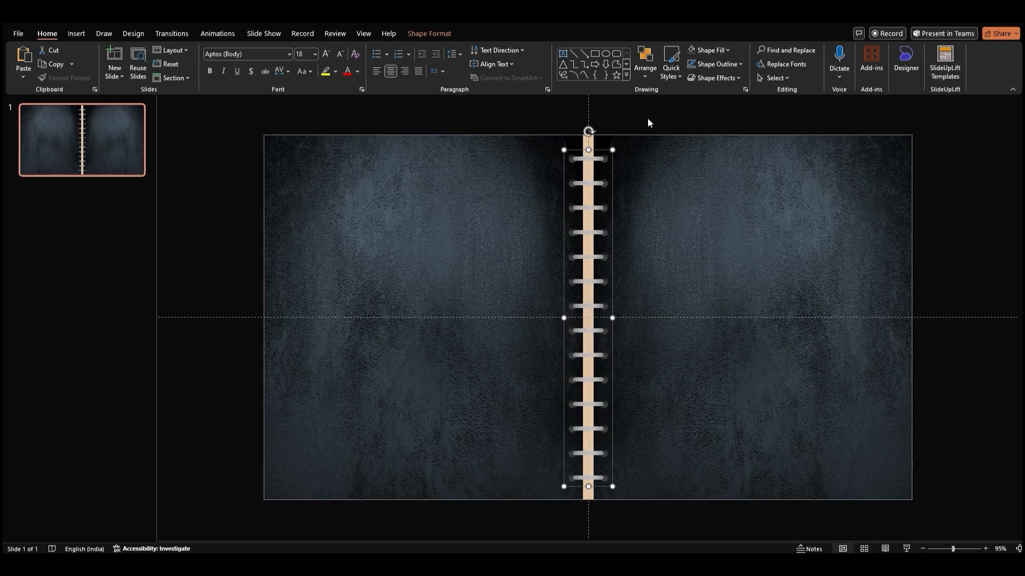
Align the ring column on the slide using Arrange > Align.
left_click(644, 62)
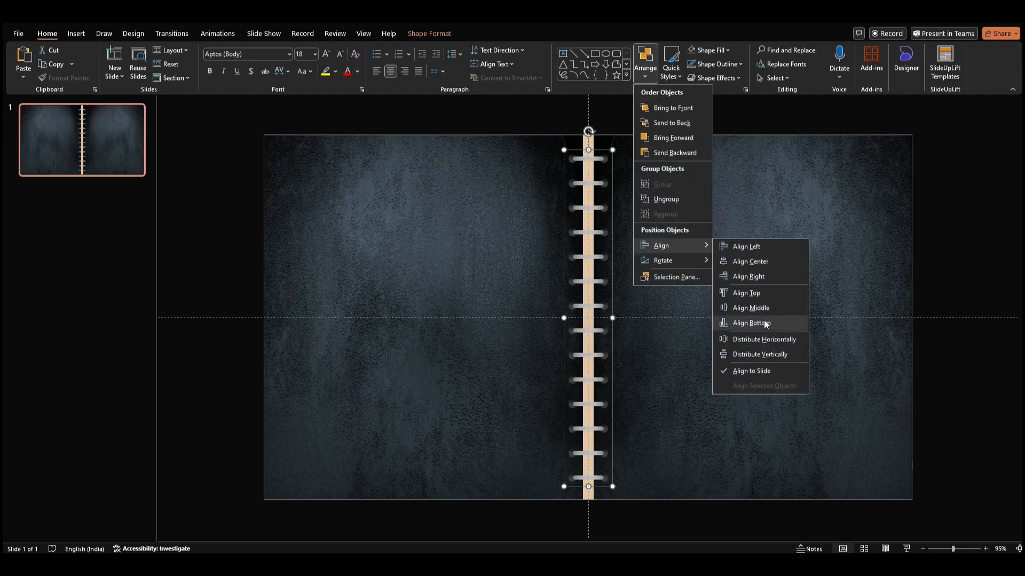
left_click(749, 308)
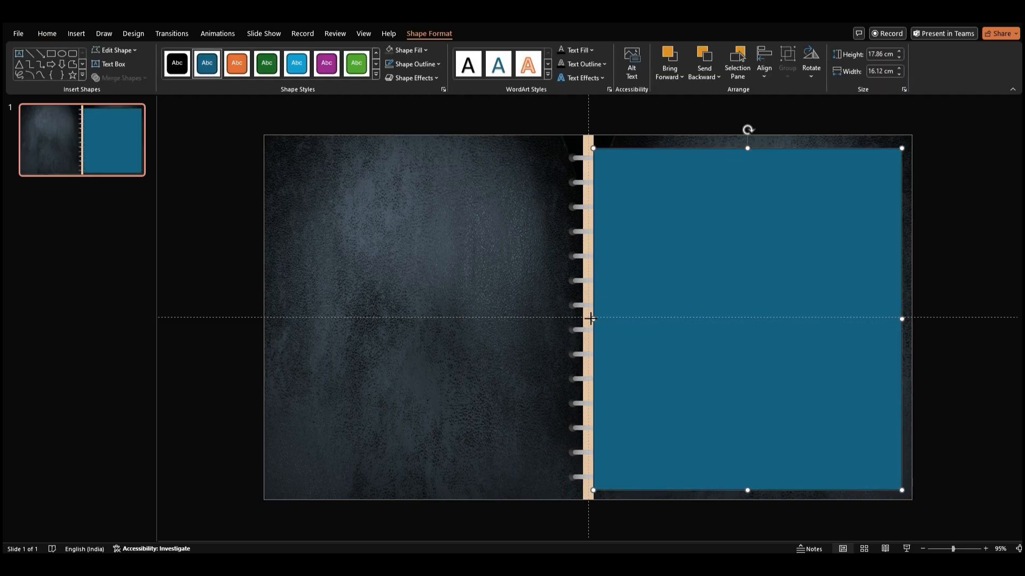
mouse_move(721, 228)
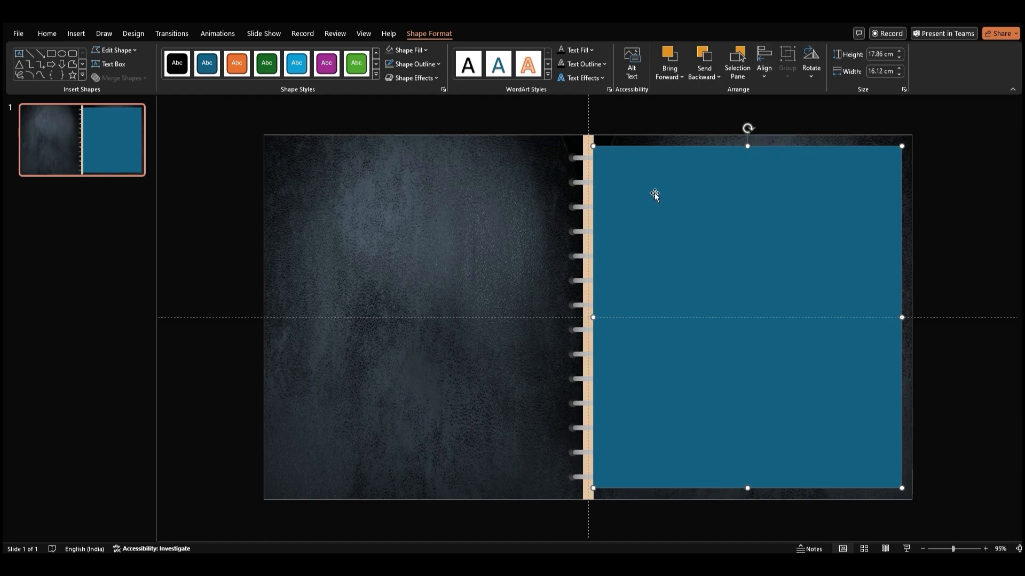
mouse_move(634, 288)
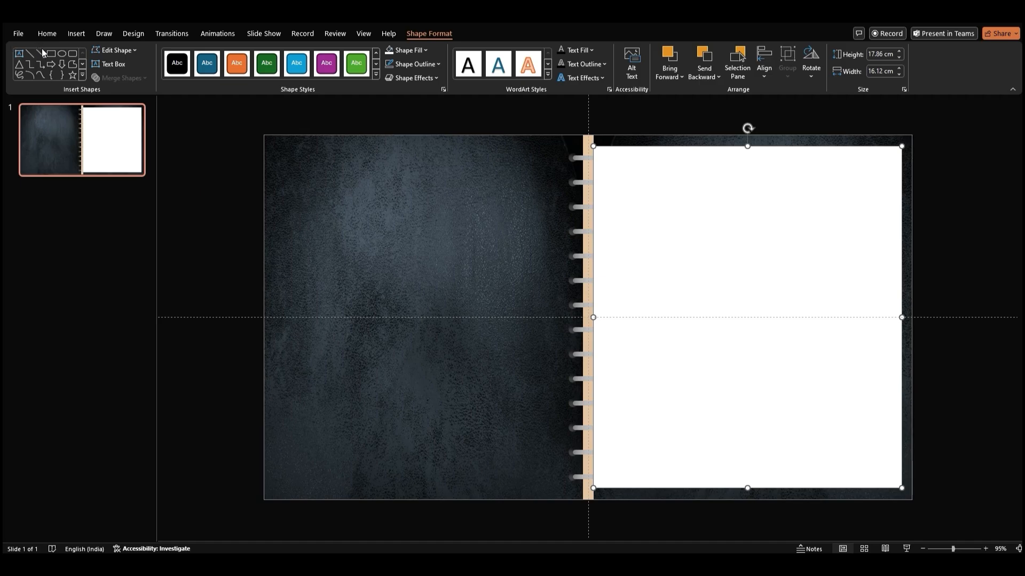
Draw a rounded pill at the page's lower-right corner and merge it with the white page shape.
left_click_drag(815, 350, 862, 455)
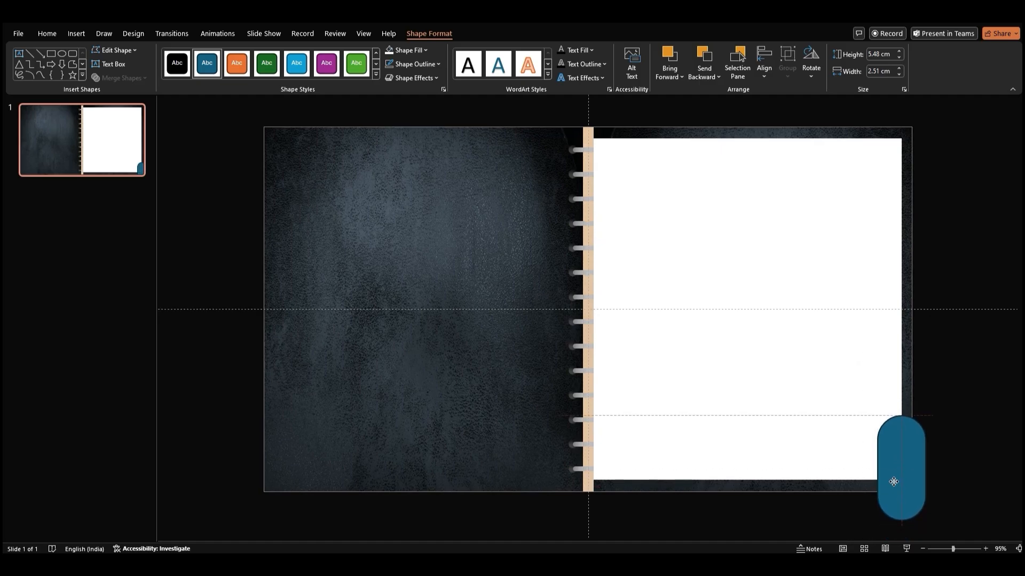
left_click(412, 64)
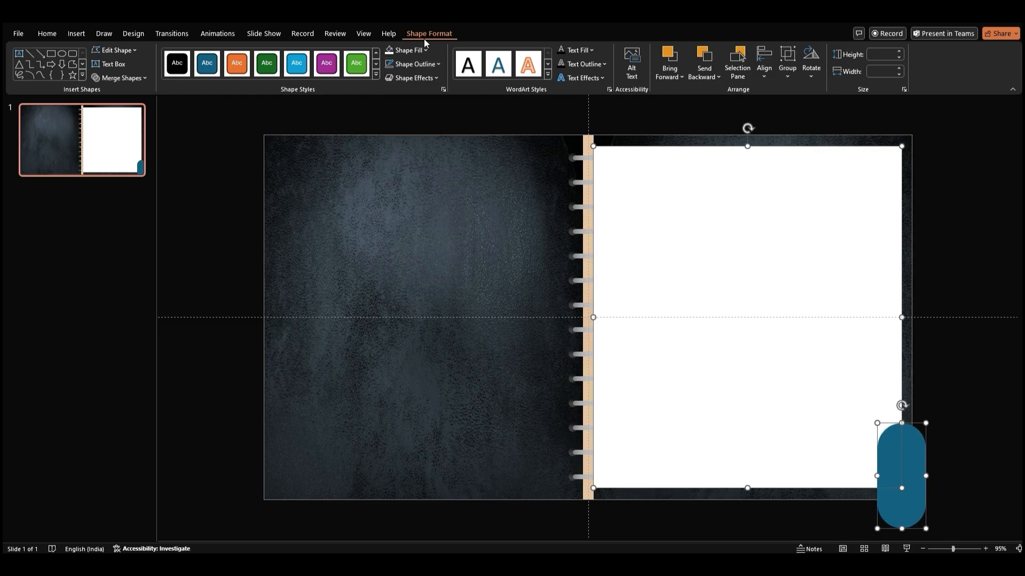
left_click(122, 77)
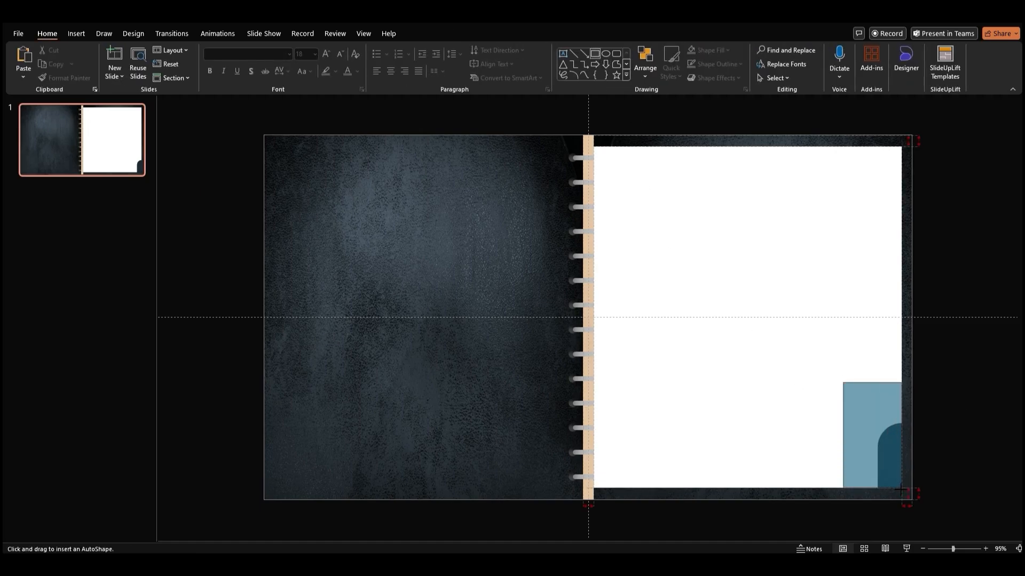
left_click(414, 64)
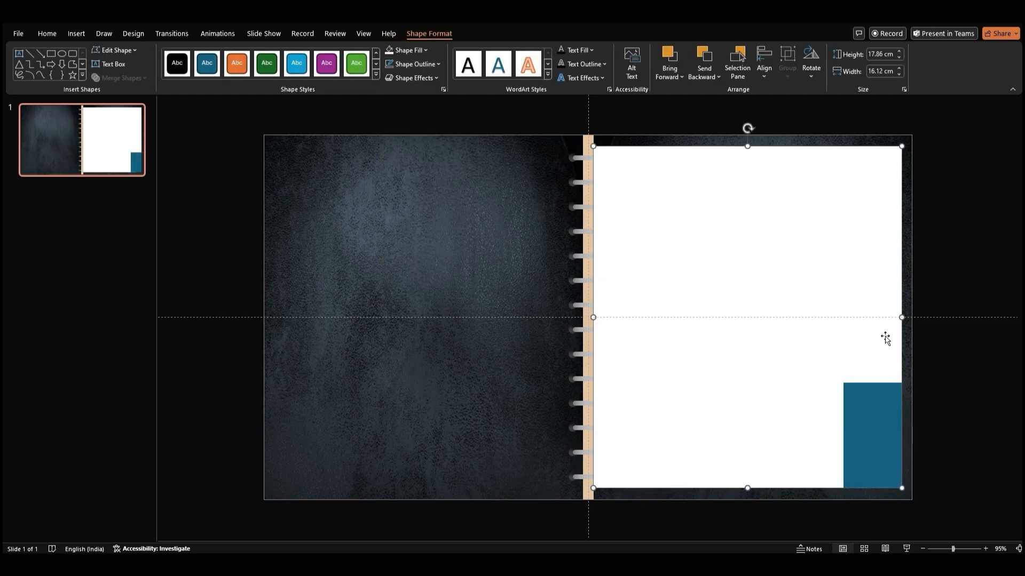
Give the white page shape a preset shadow via Format Shape effects settings.
right_click(886, 337)
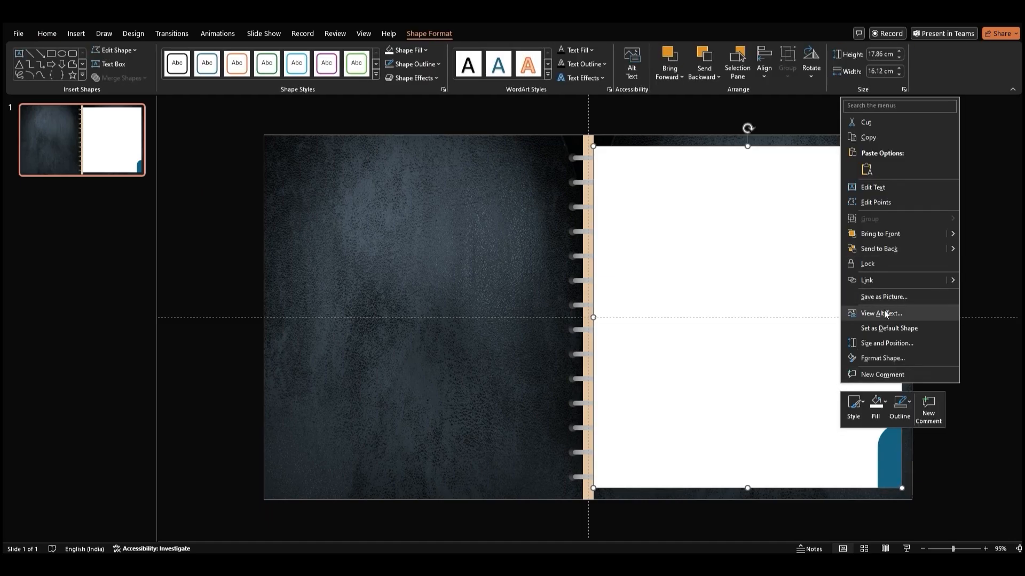
left_click(882, 359)
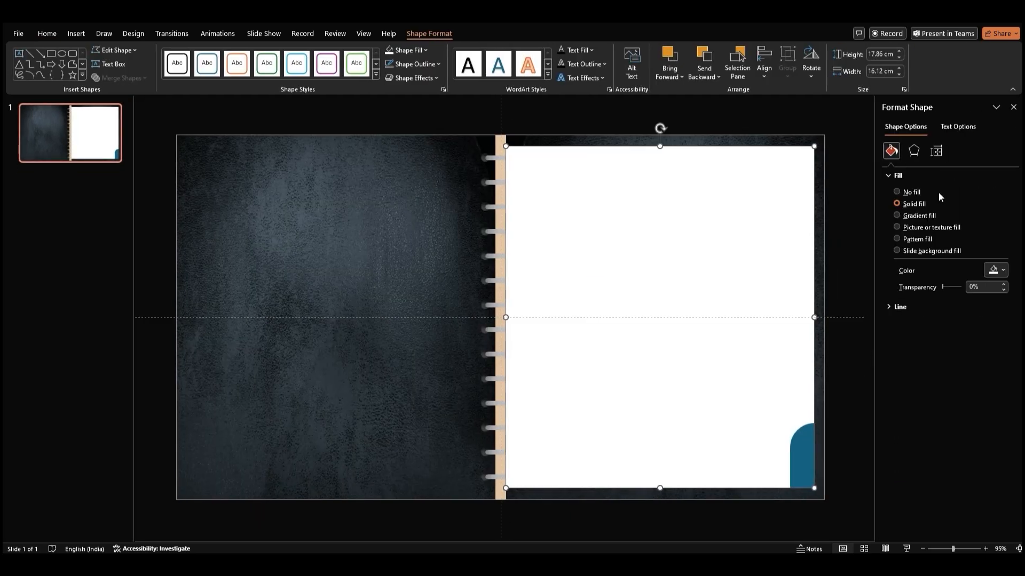
left_click(914, 152)
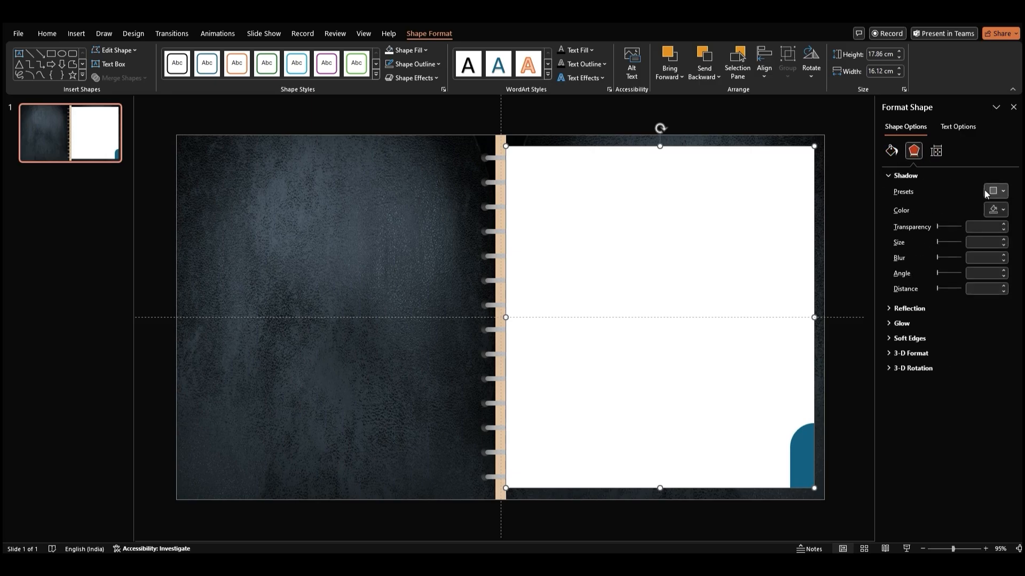
left_click(991, 191)
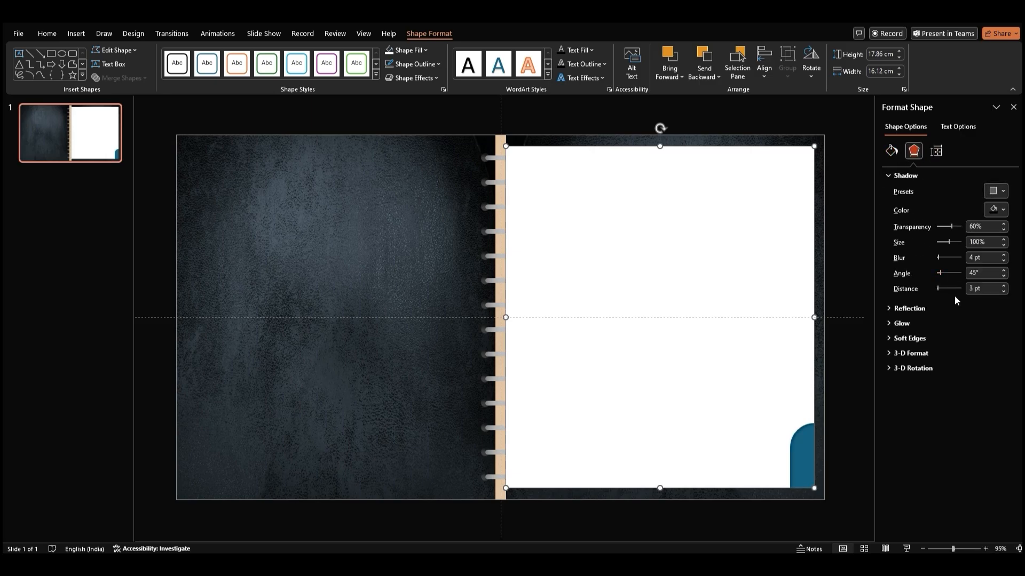
mouse_move(940, 262)
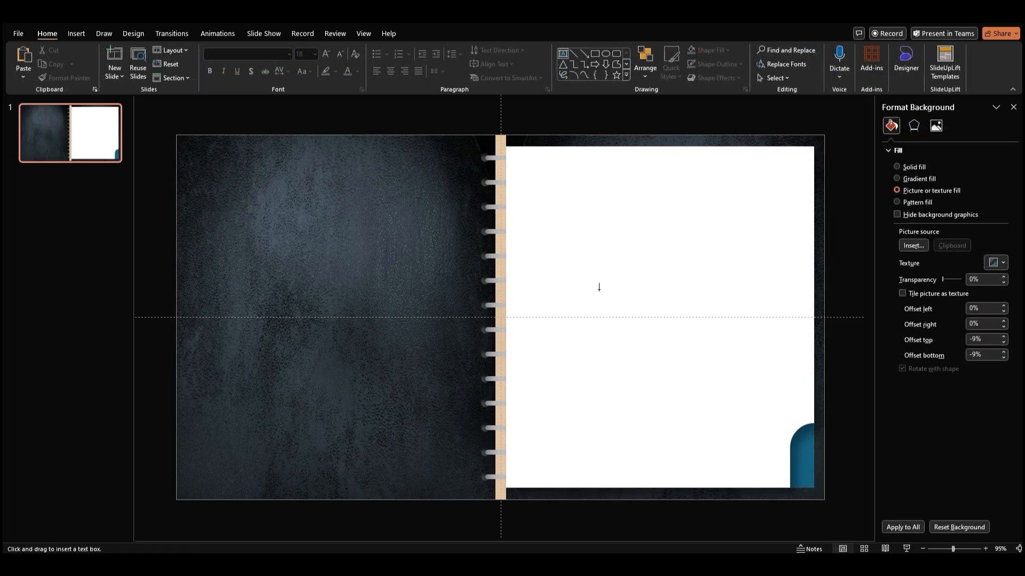
Write the 'PAGE 1' label, switch it to uppercase and center it in its box.
type("PAge")
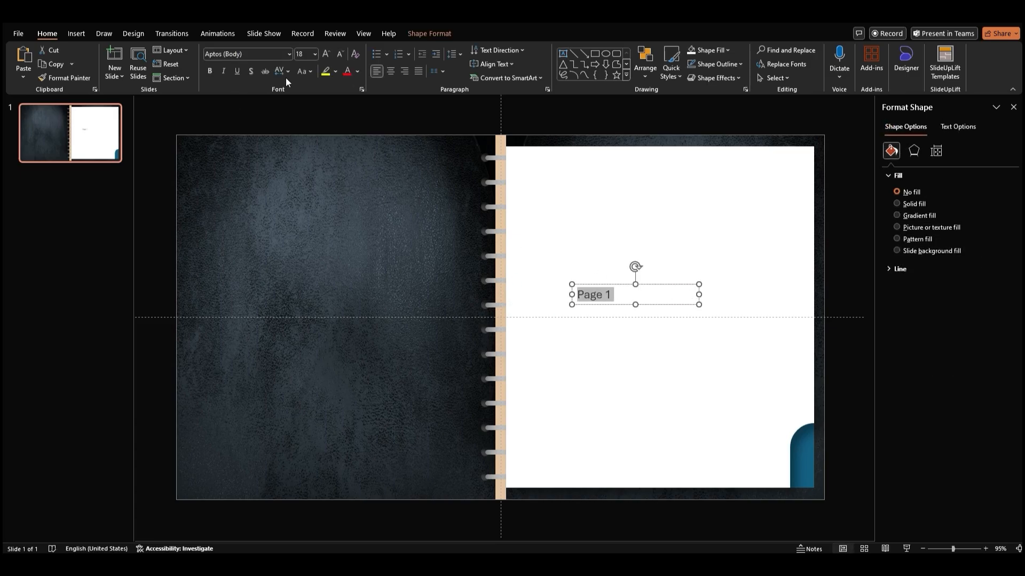
left_click(303, 71)
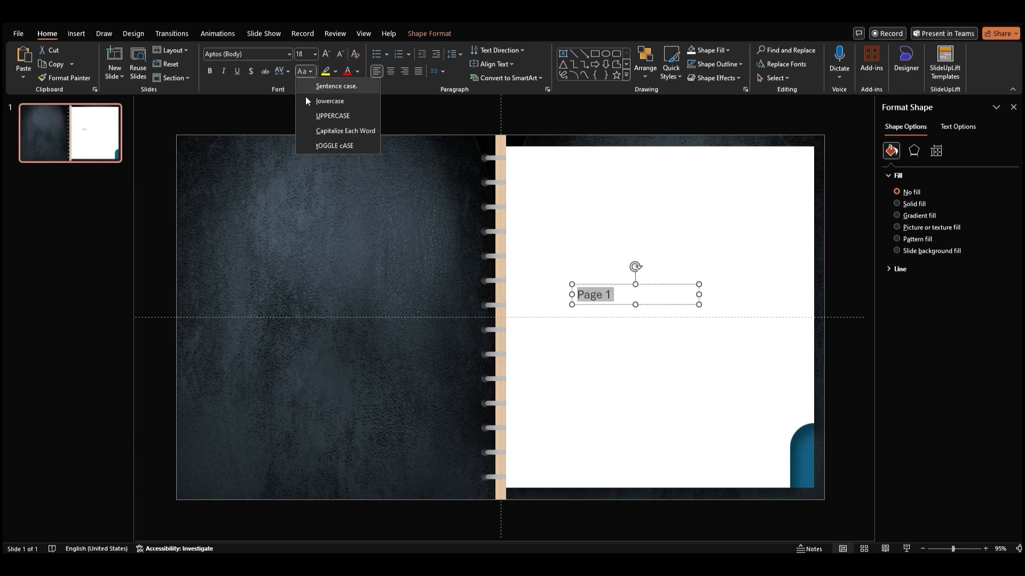
left_click(331, 115)
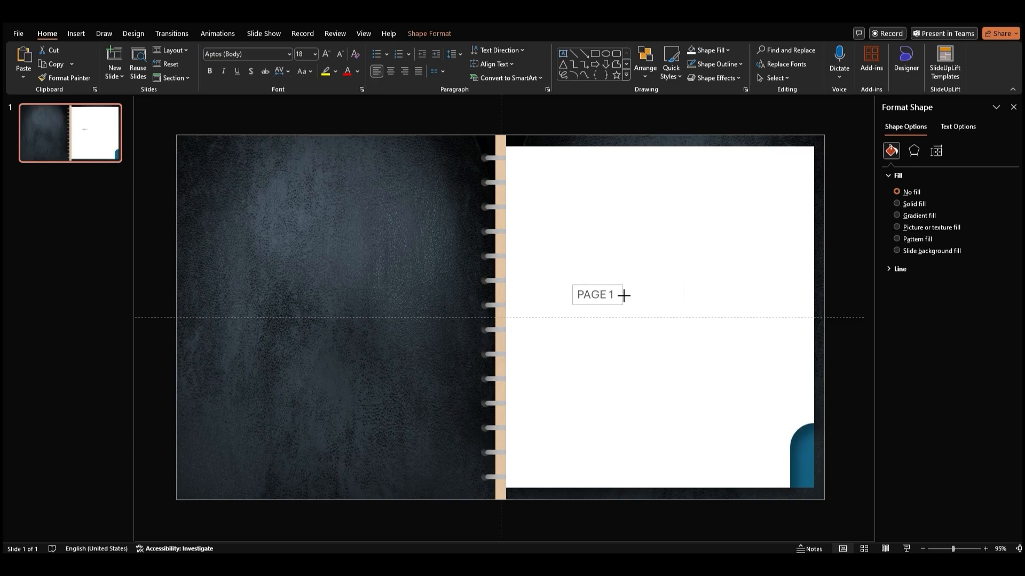
left_click(598, 294)
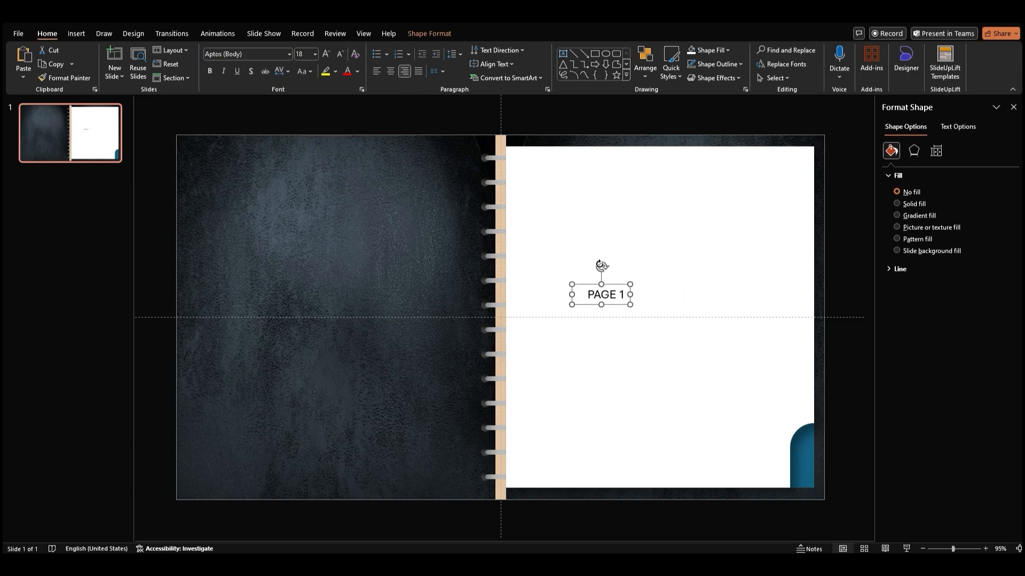
Rotate the label to run vertically and place it on the blue corner tab.
left_click_drag(599, 295, 690, 391)
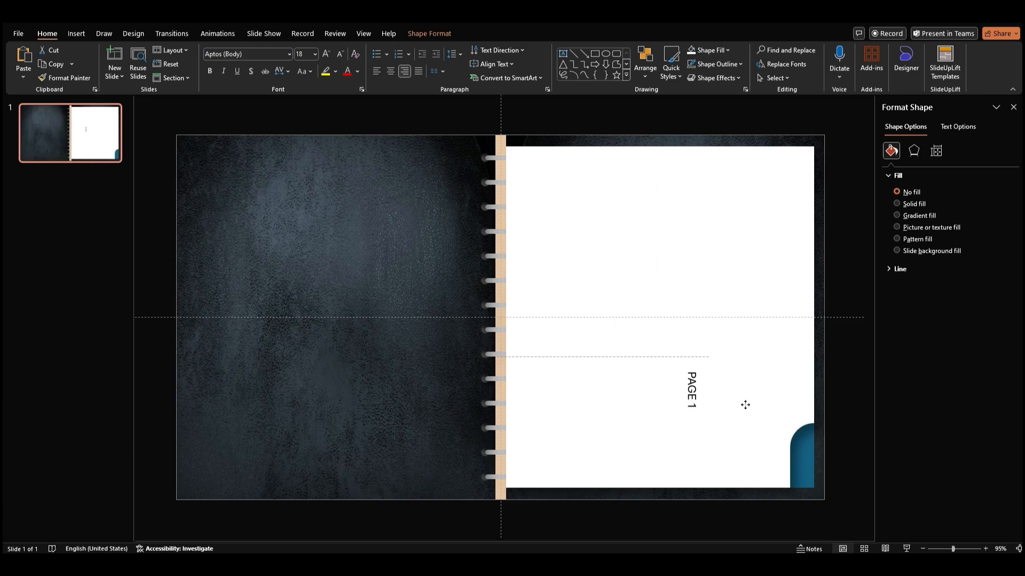
left_click_drag(690, 392, 808, 458)
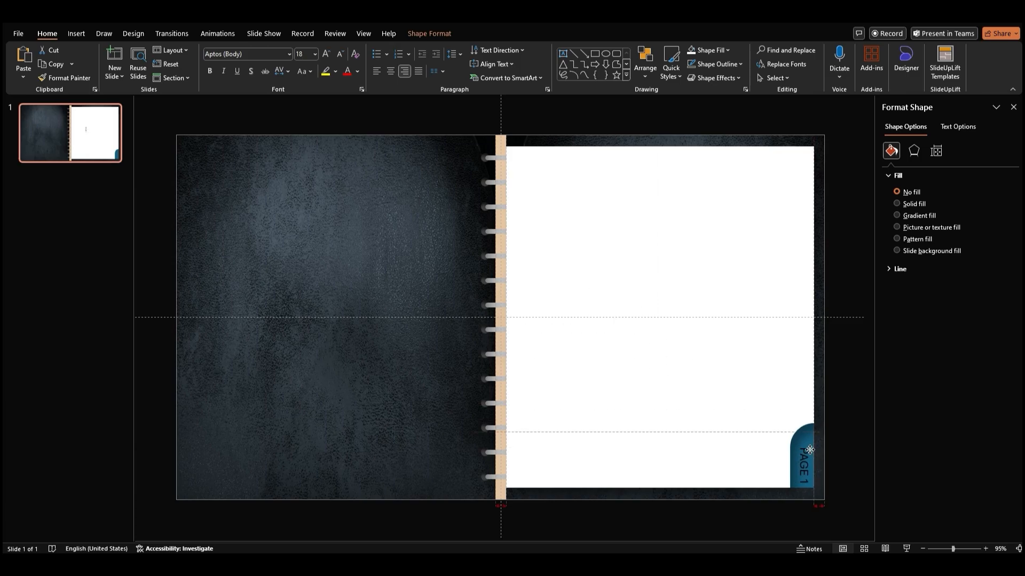
left_click(356, 70)
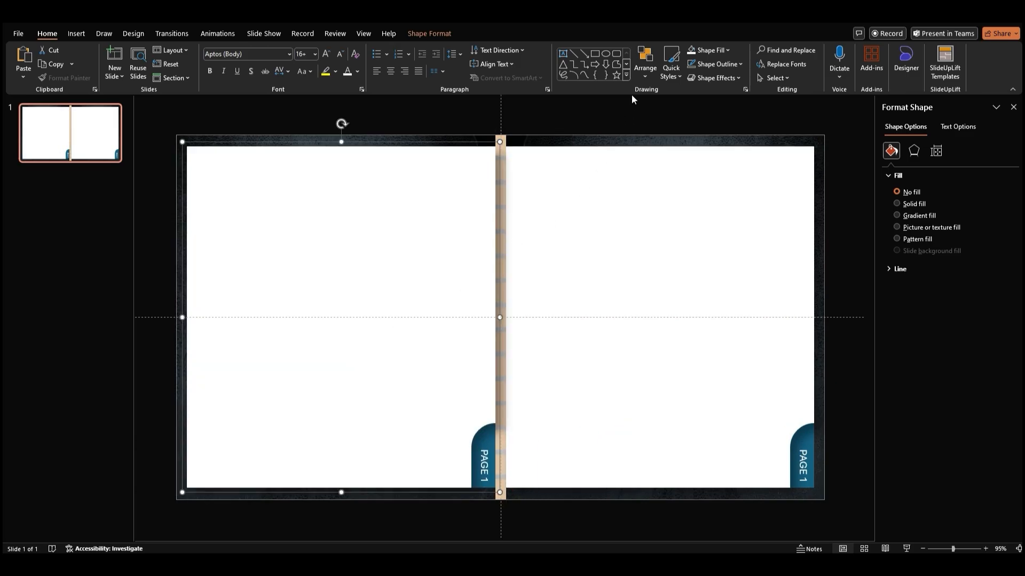
Mirror the duplicated left page so its PAGE 1 tab faces the lower-left corner.
left_click(644, 64)
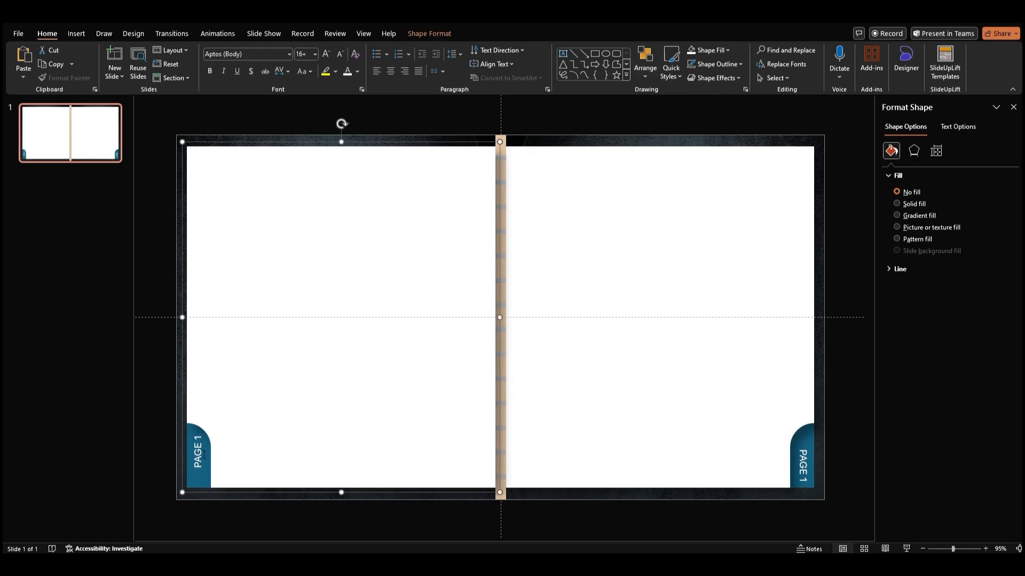
left_click(196, 457)
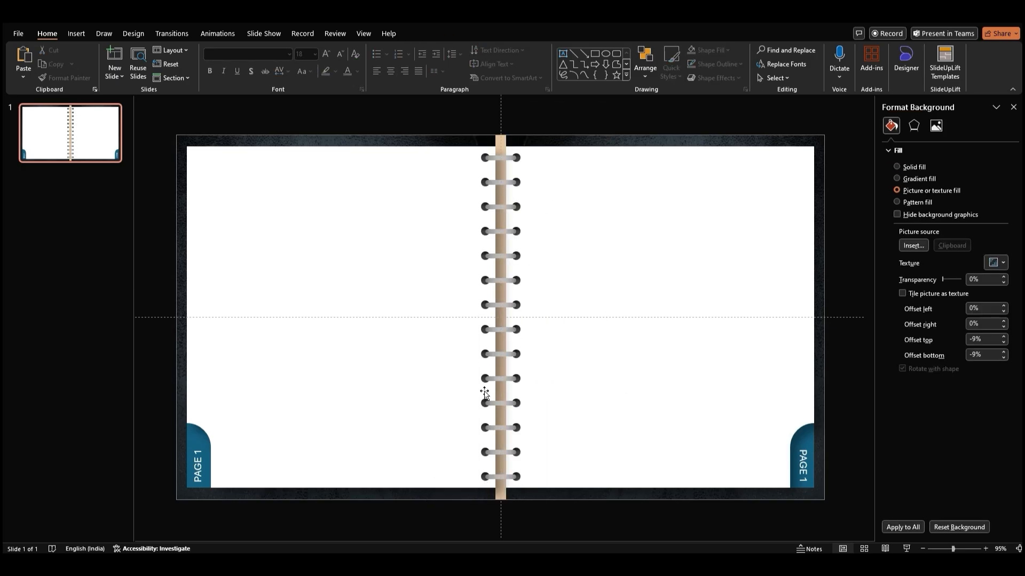
Duplicate the slide into three and give slide 1 a desk-photo background fill.
key("Ctrl+d")
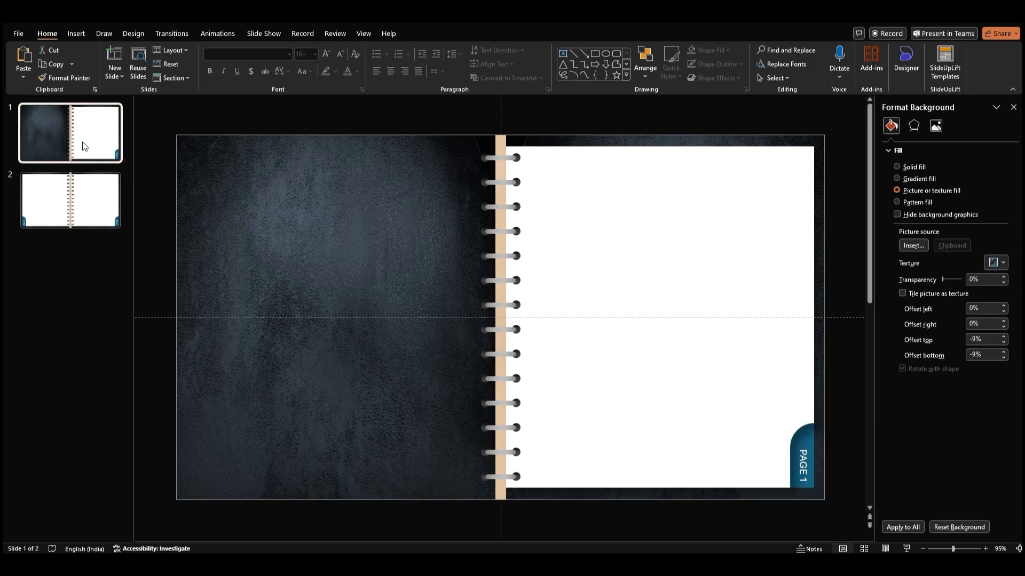
left_click(113, 64)
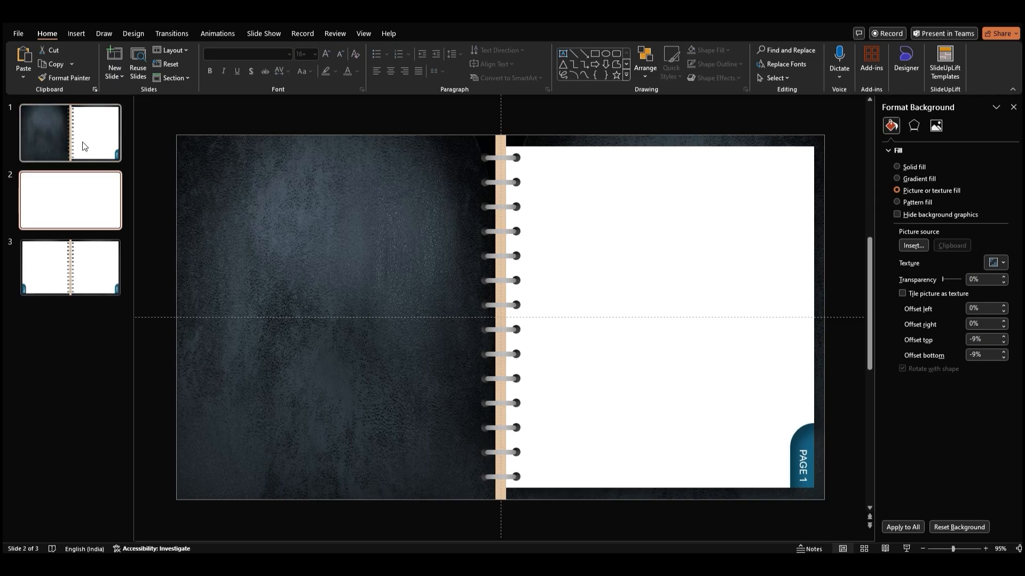
left_click(903, 527)
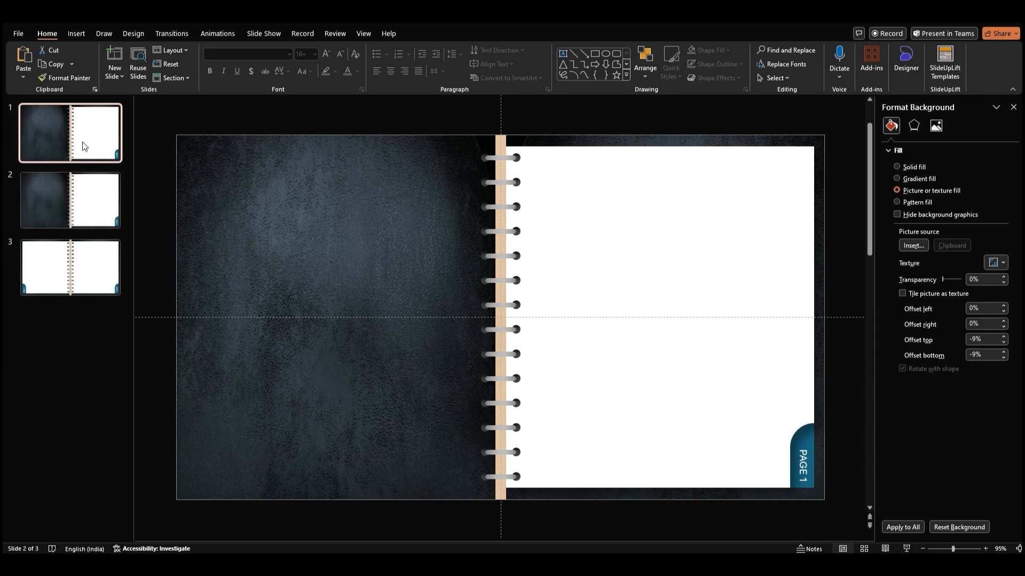
left_click(69, 133)
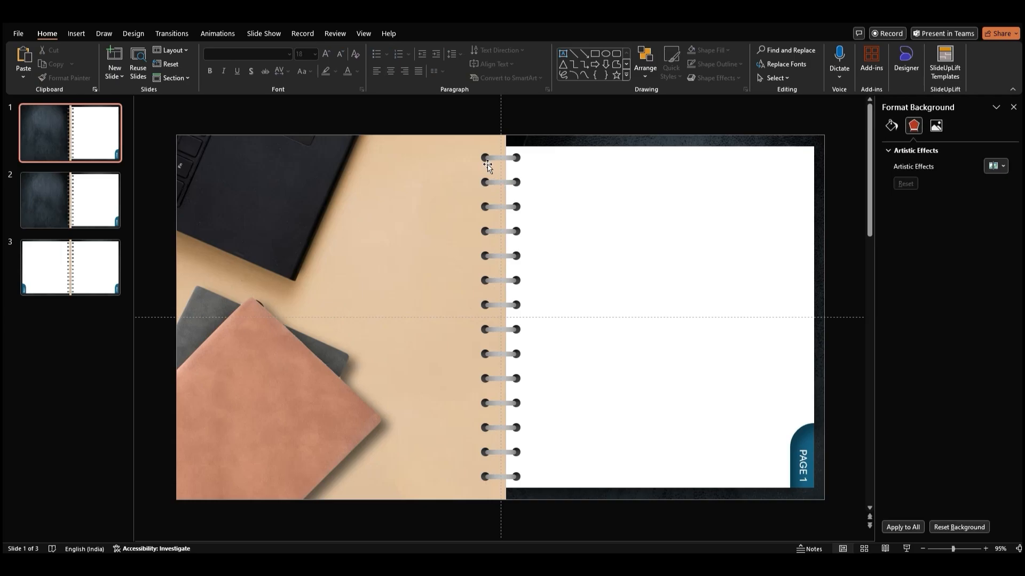
Ungroup the spiral ring group so its rings become separate pieces for the cover graphic.
left_click(498, 160)
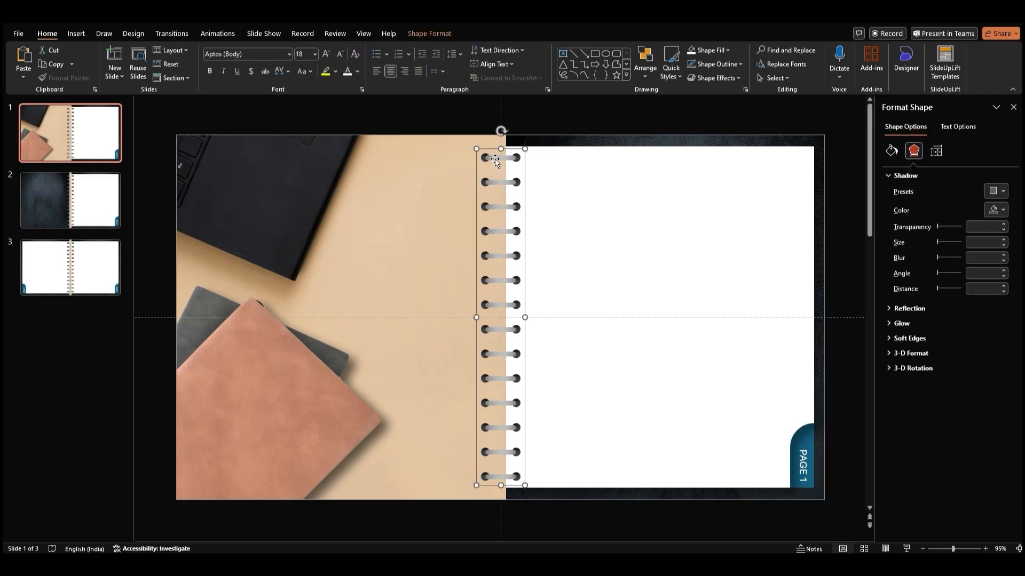
right_click(495, 159)
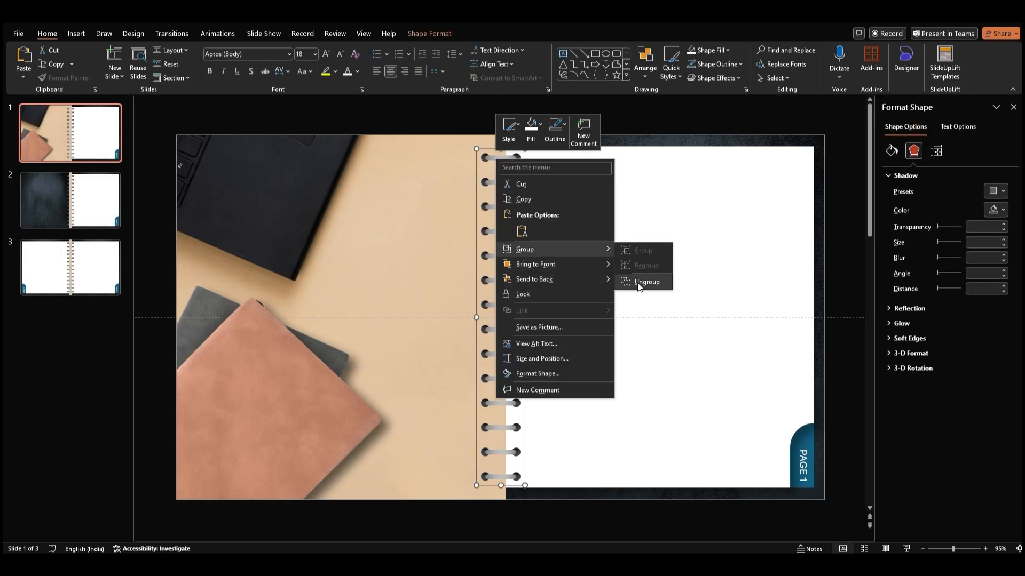
left_click(647, 282)
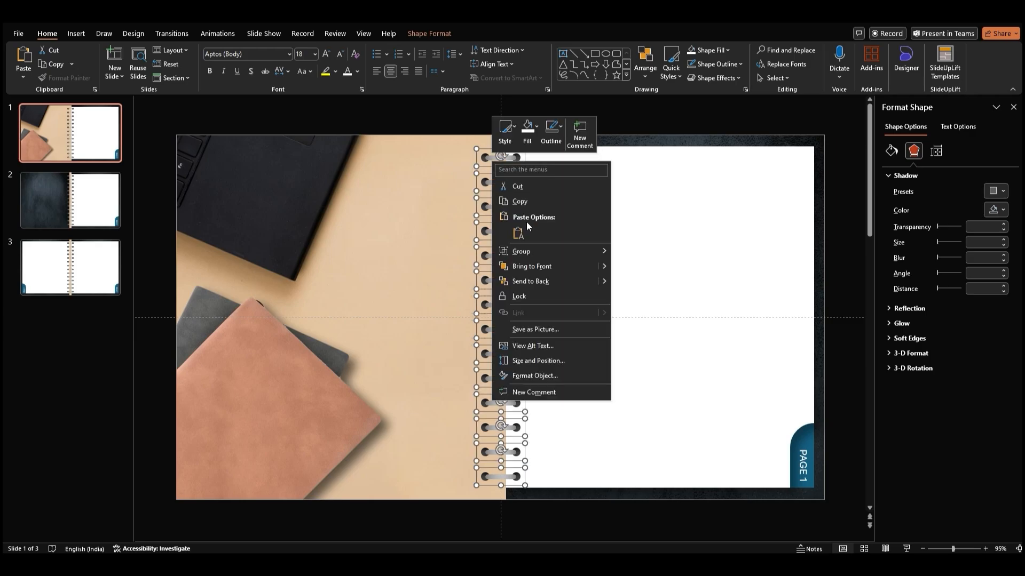
left_click(437, 145)
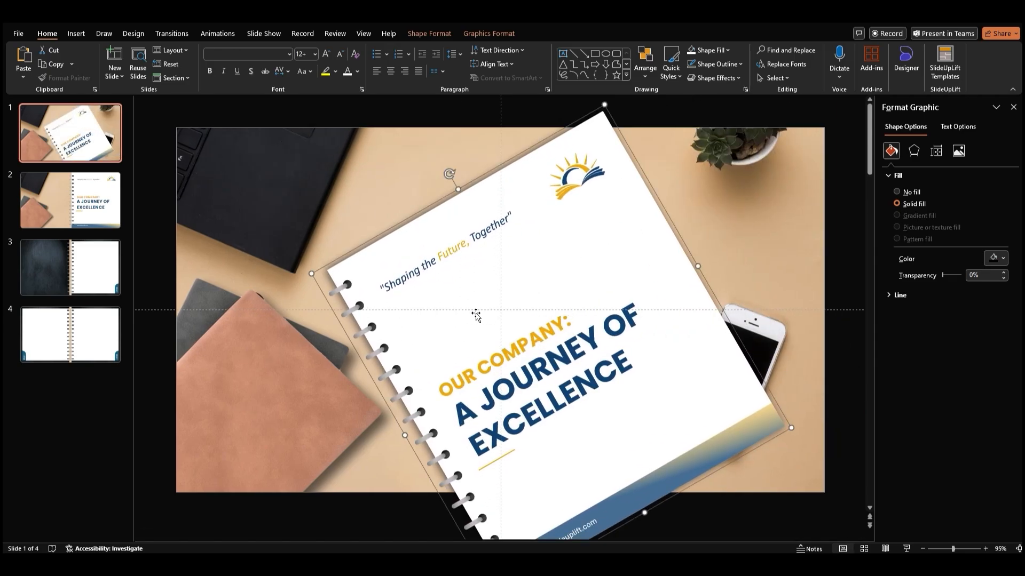
Insert the pen-png-43204 picture from this device onto slide 1.
left_click(76, 33)
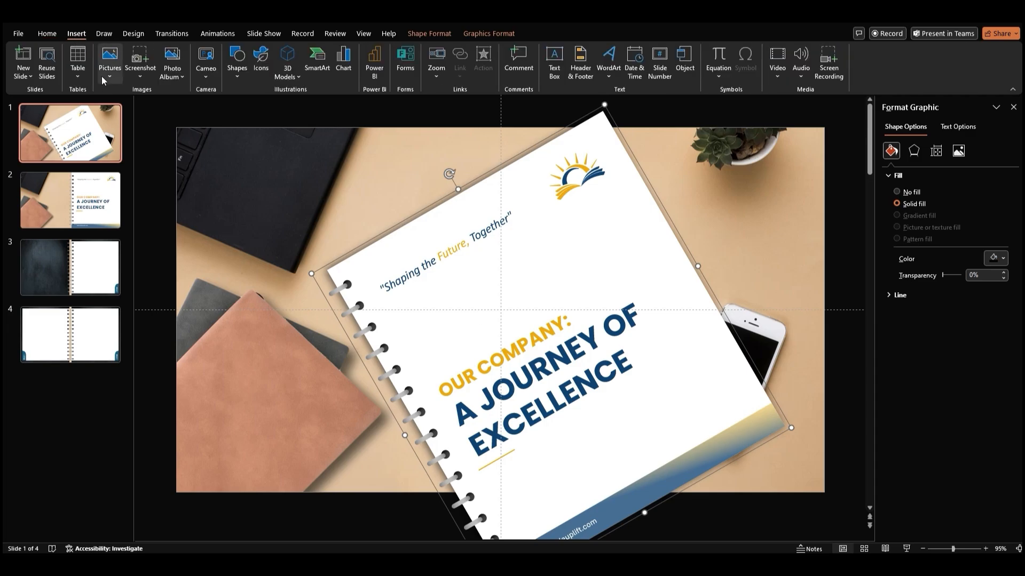
left_click(109, 56)
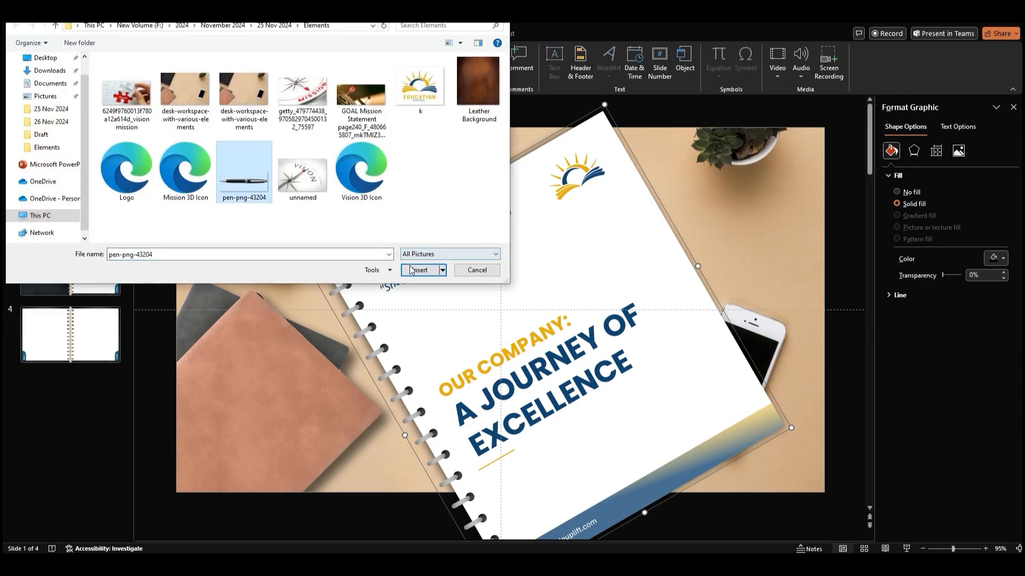
left_click(419, 270)
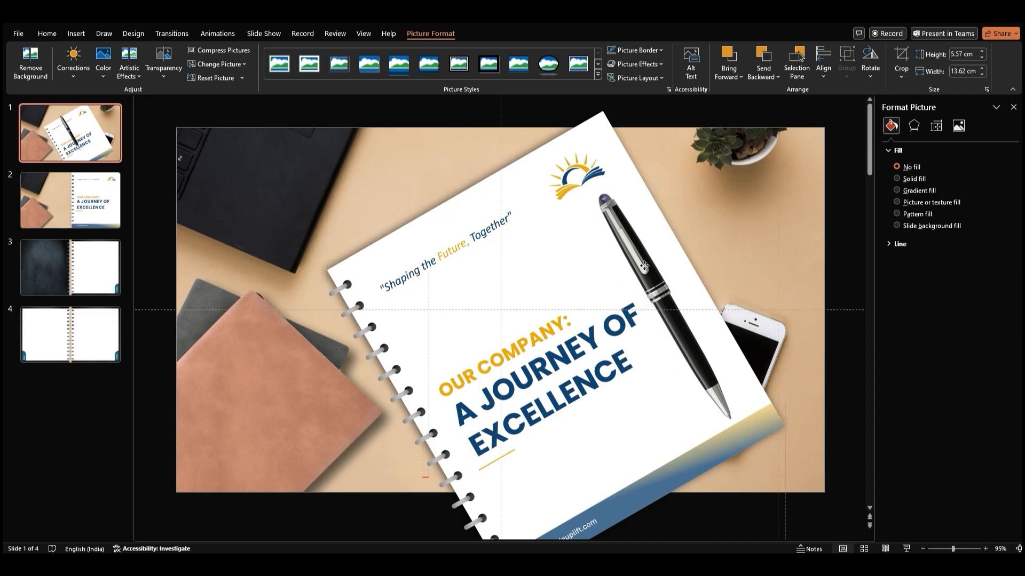
Give the pen an outer shadow at 22% transparency, then move to slide 2 for the copy.
left_click(644, 265)
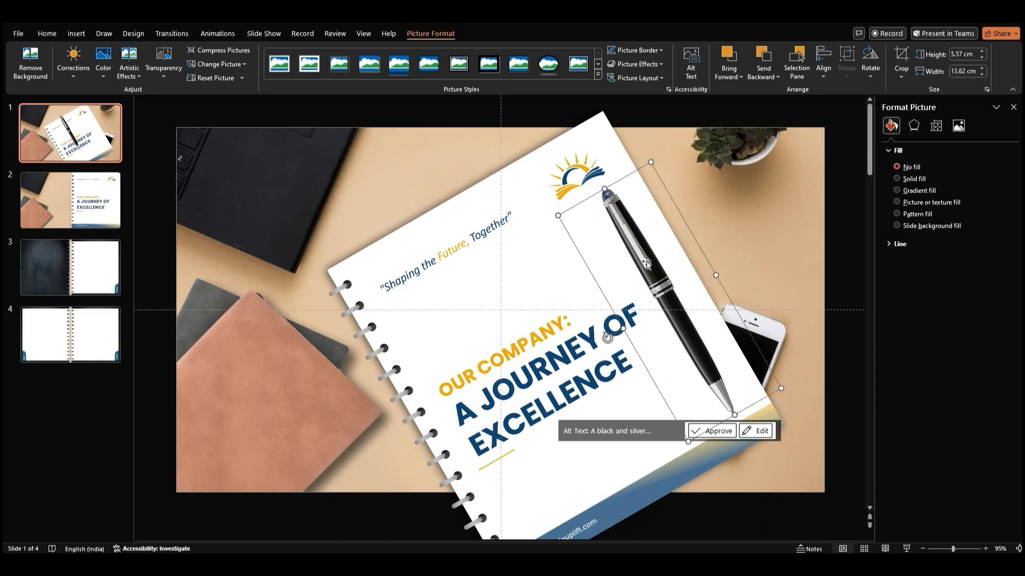
left_click(913, 126)
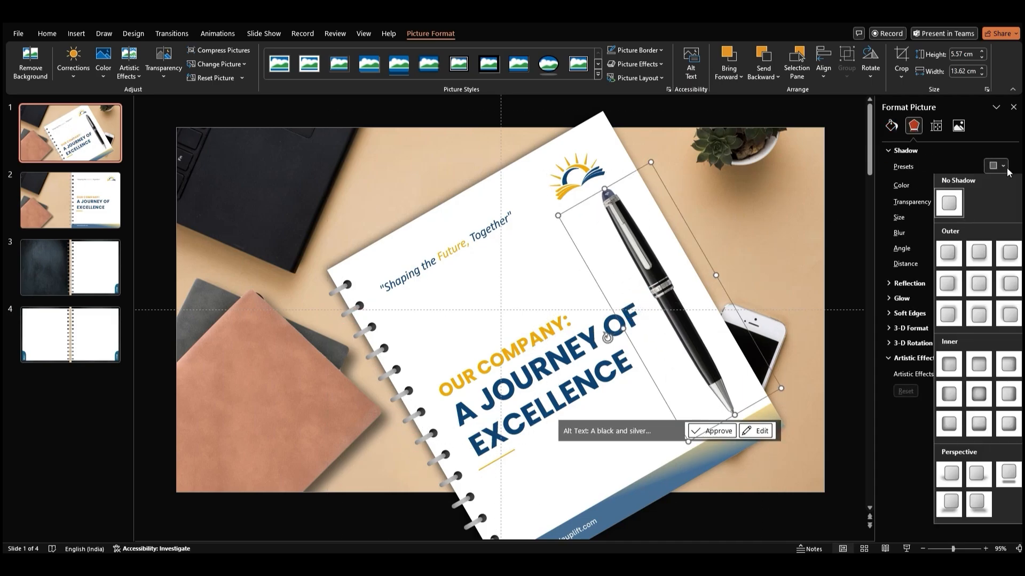
left_click(948, 253)
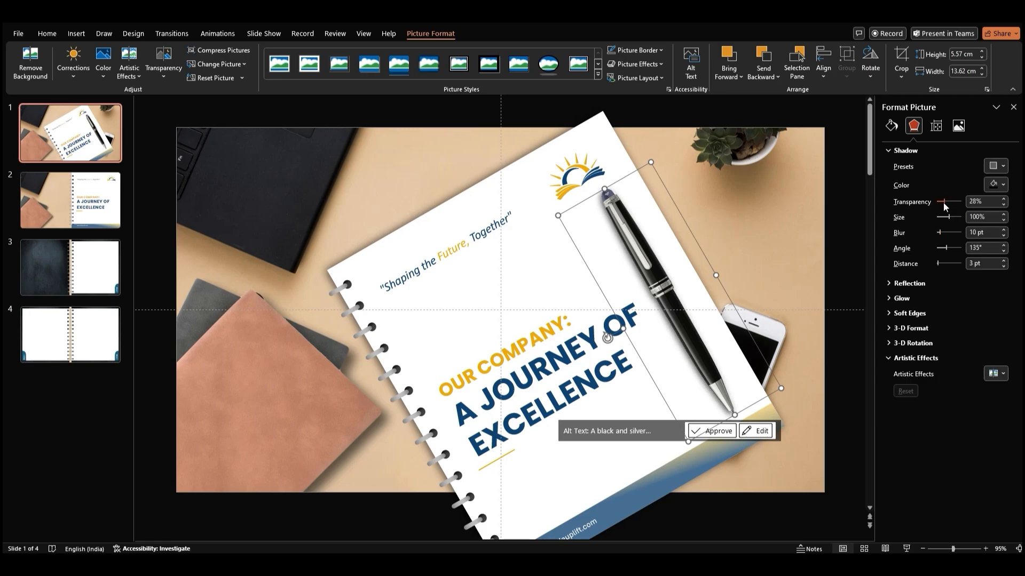
left_click_drag(947, 201, 941, 201)
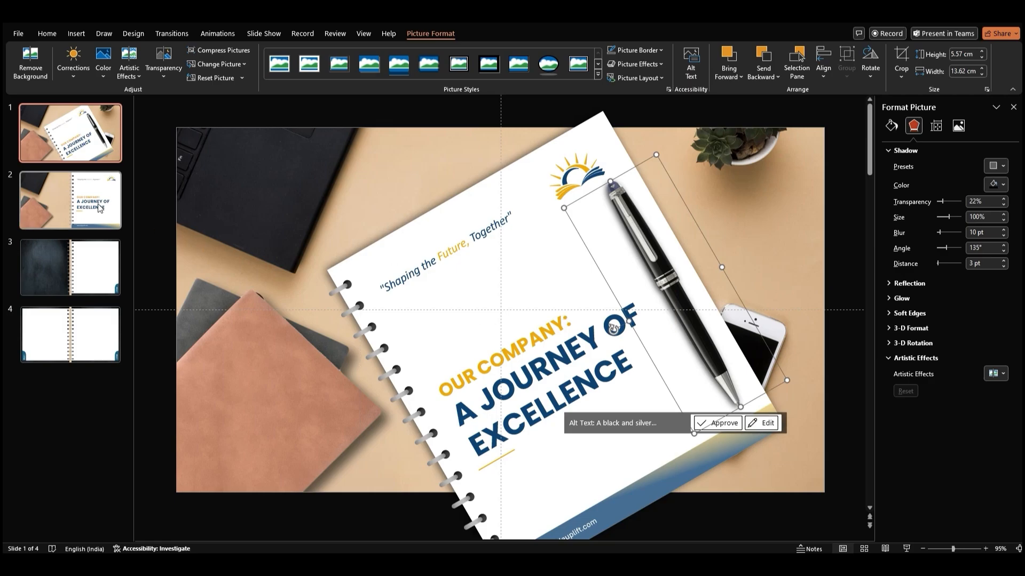
left_click(71, 201)
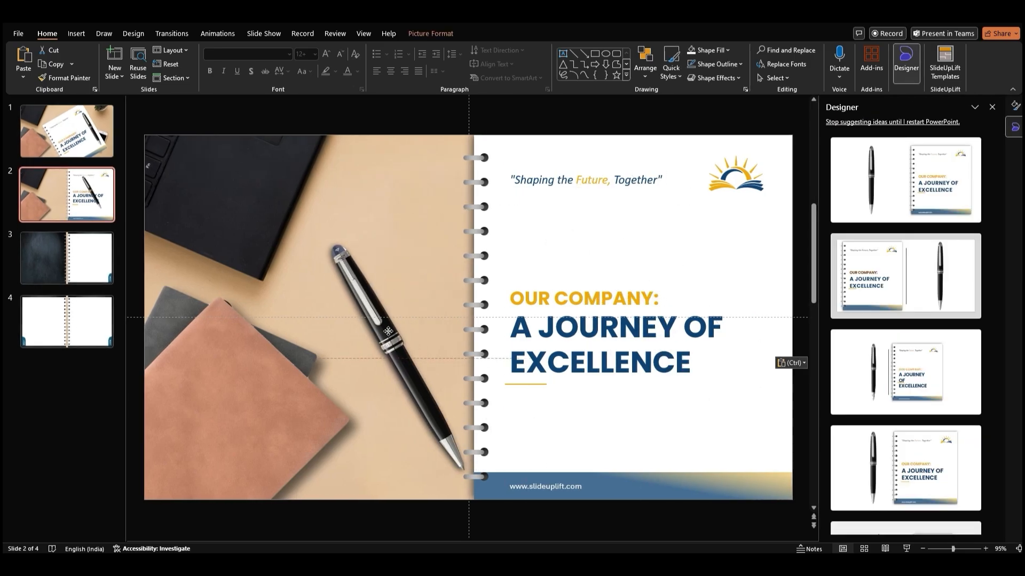
Apply the Page Curl transition to slide 2 from the Transitions gallery.
left_click(397, 327)
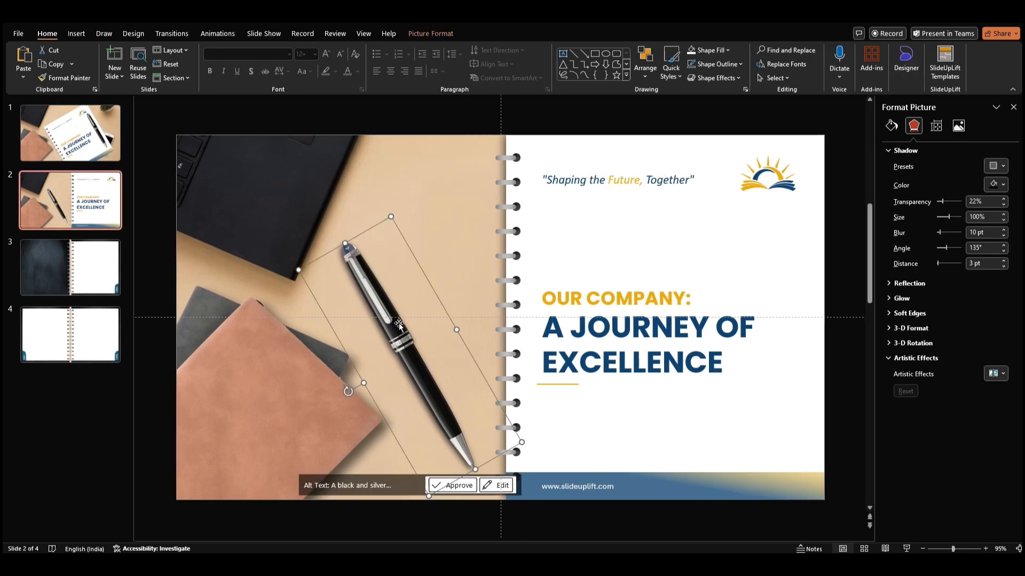
left_click(69, 132)
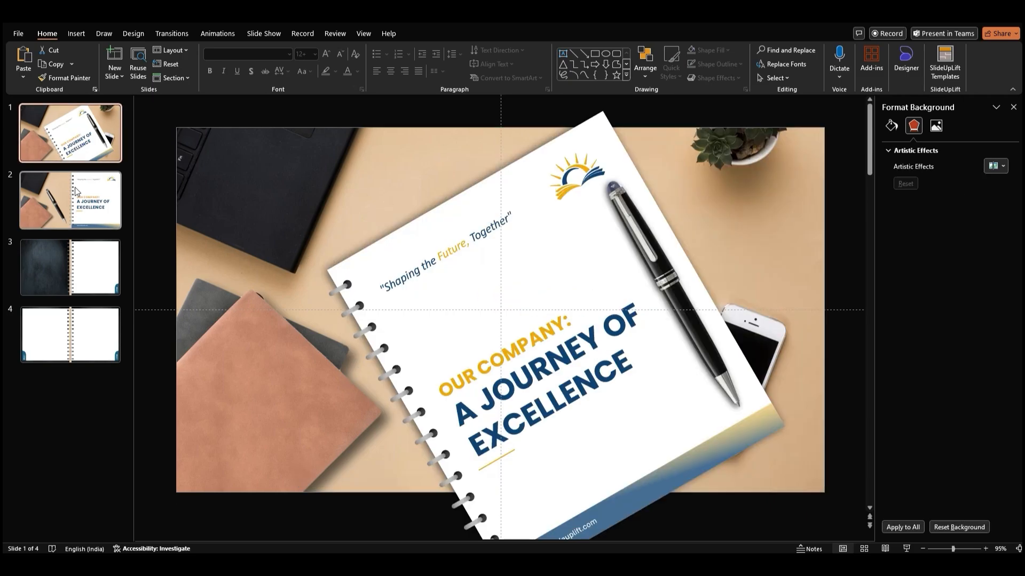
left_click(70, 201)
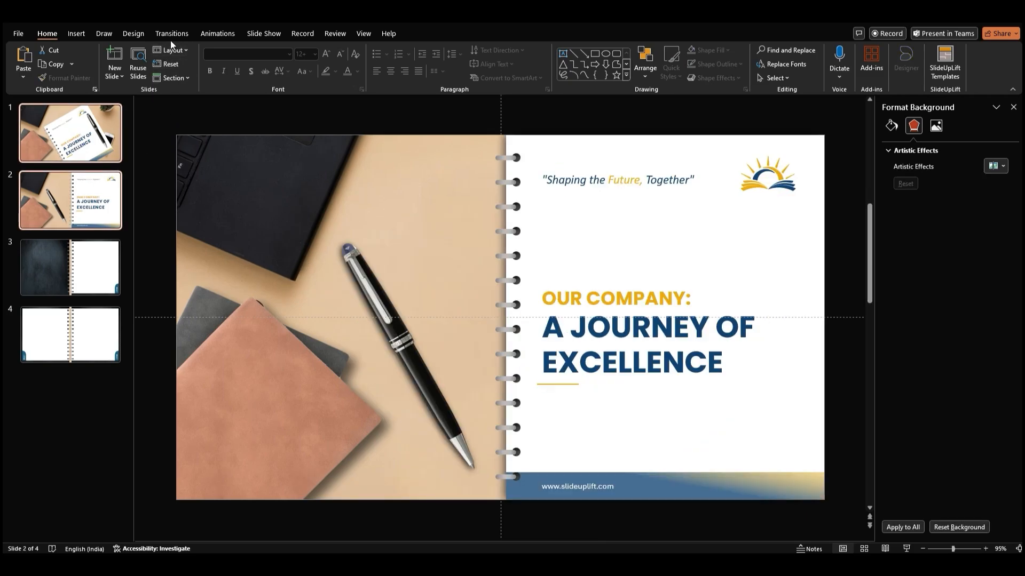
left_click(171, 33)
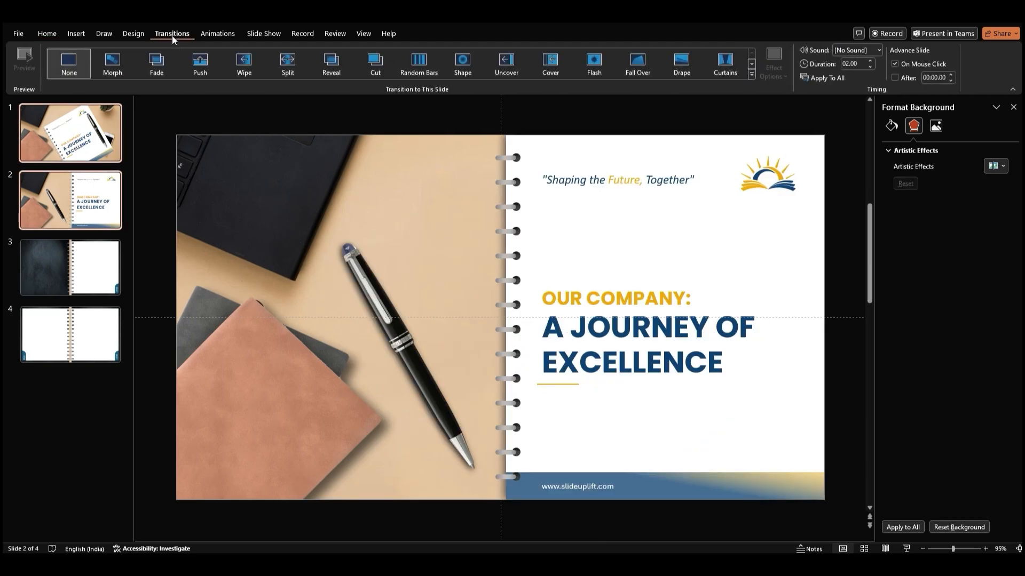
left_click(112, 62)
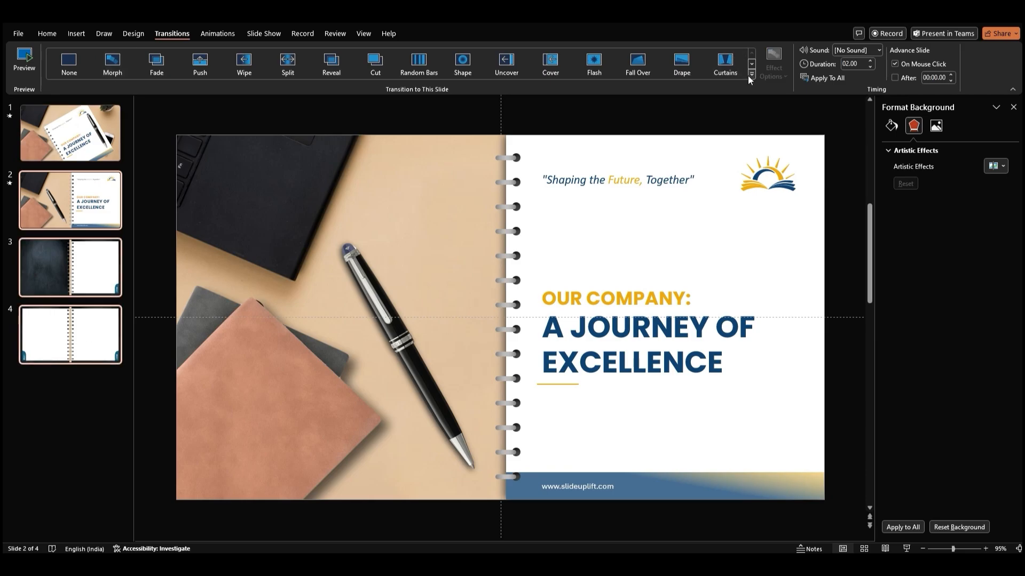
left_click(751, 71)
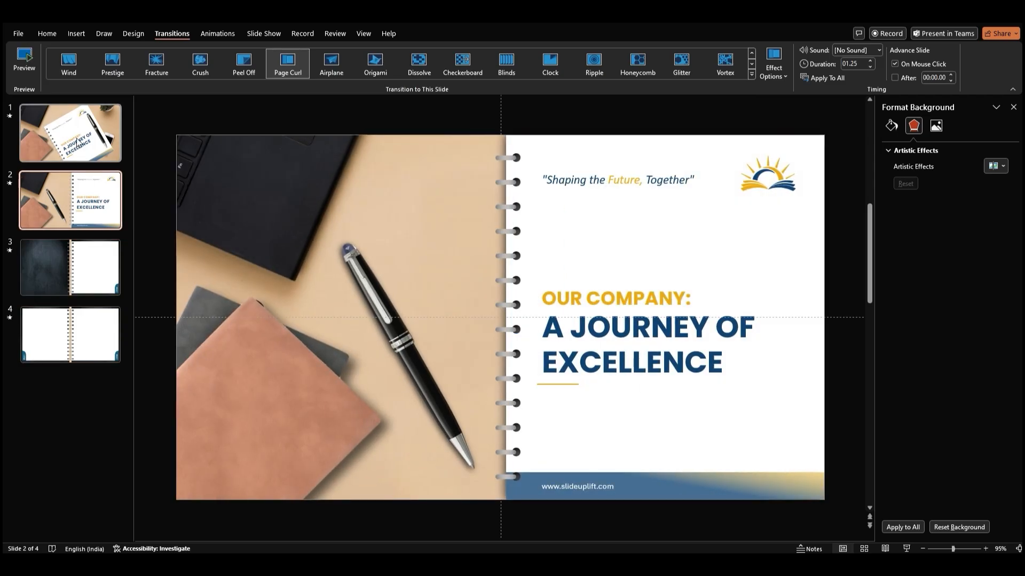
Choose a transition for slide 1 from the full gallery and return to Home.
left_click(156, 63)
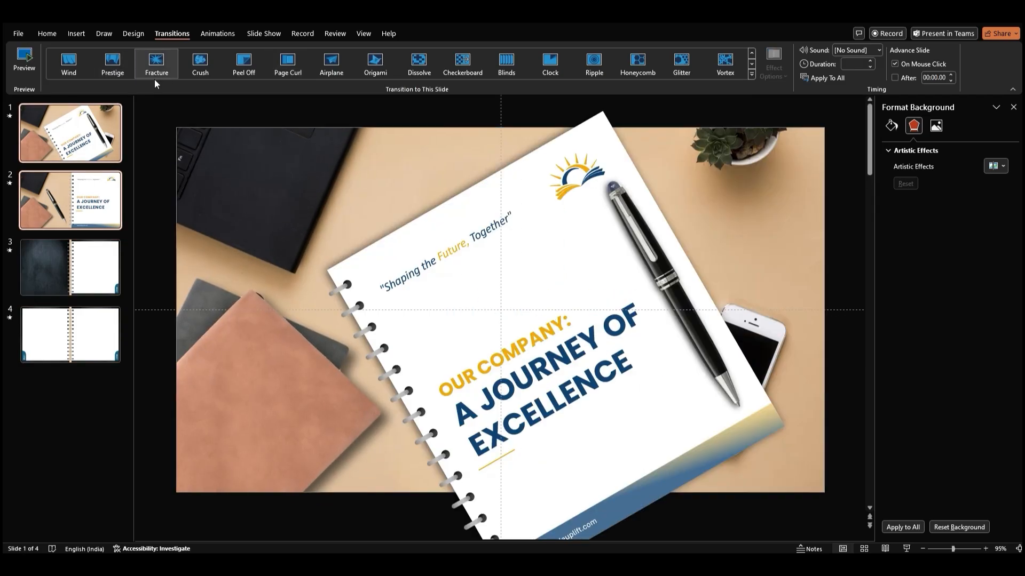
left_click(754, 76)
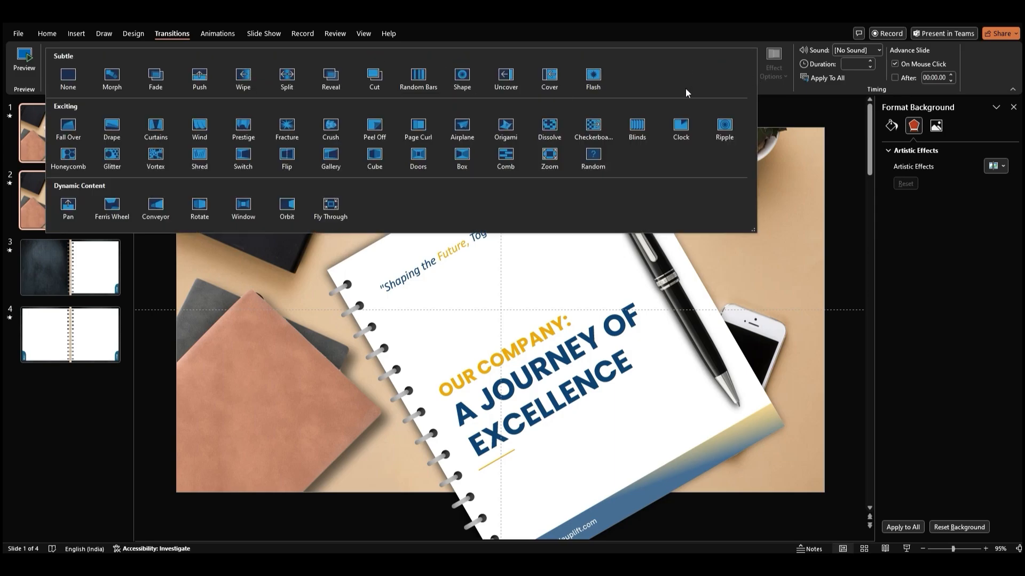
left_click(111, 73)
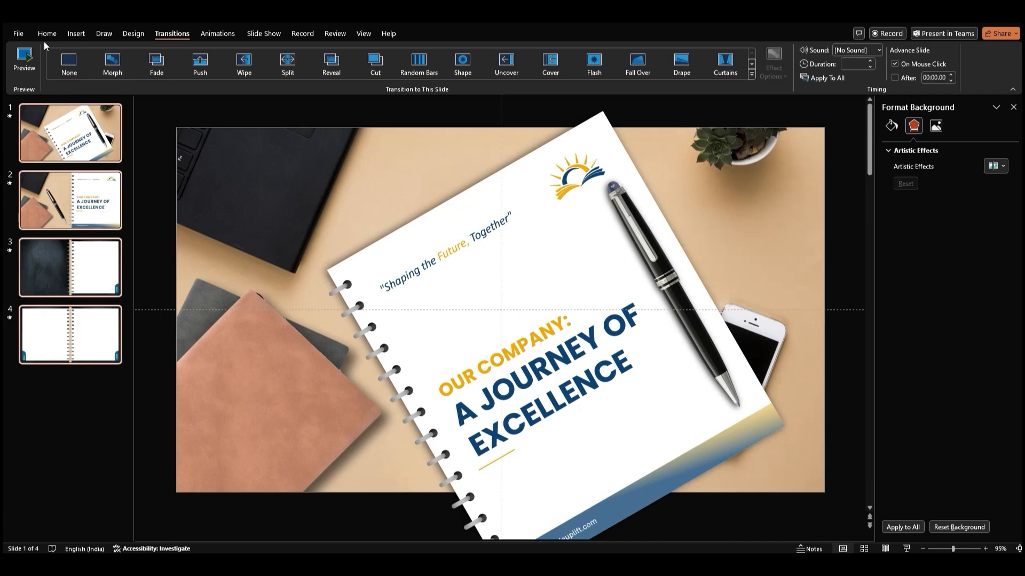
left_click(47, 33)
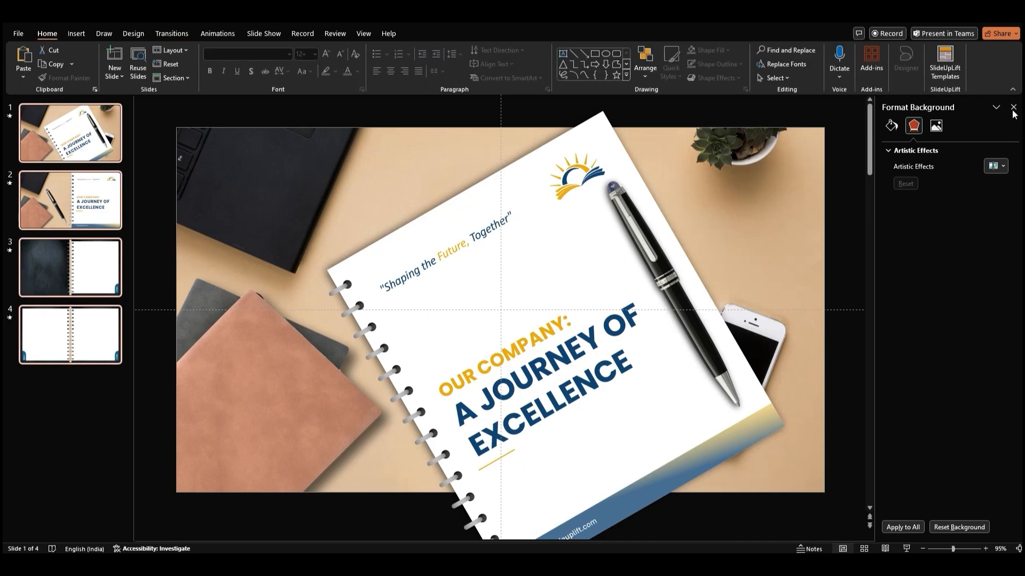
Close the Format Background pane and select the two title slides for copying to the end.
left_click(1013, 107)
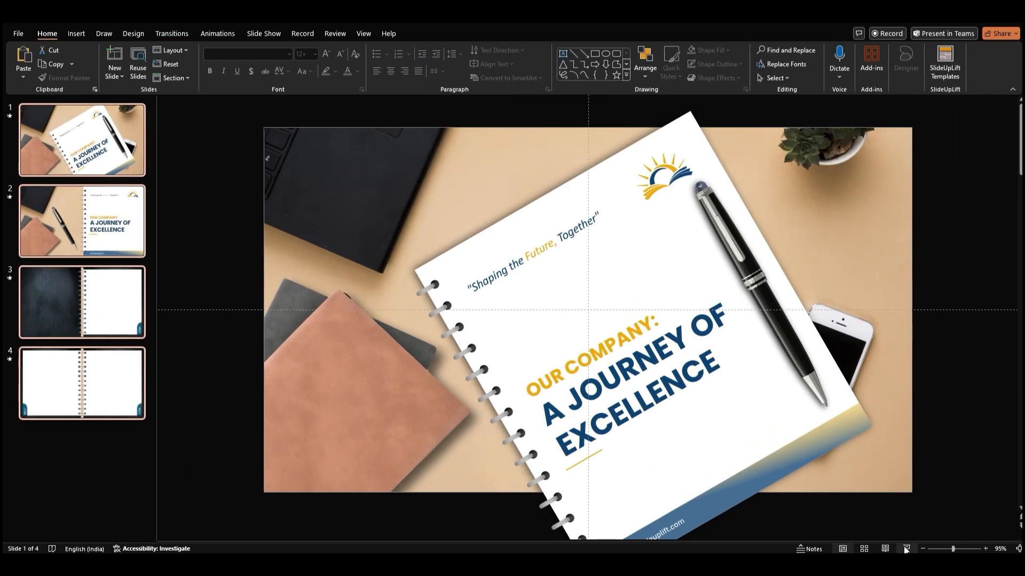
left_click(81, 140)
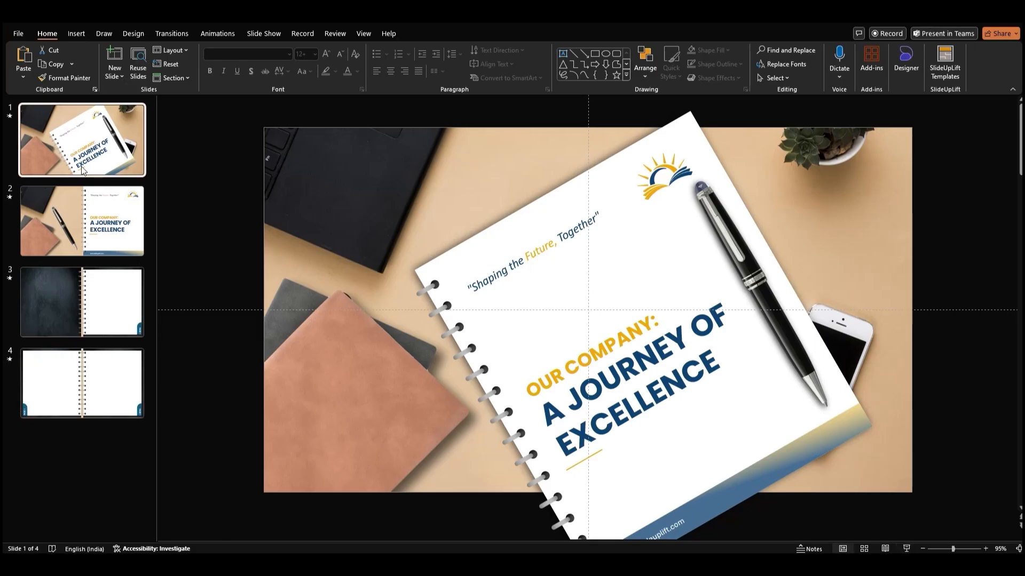
left_click(81, 220)
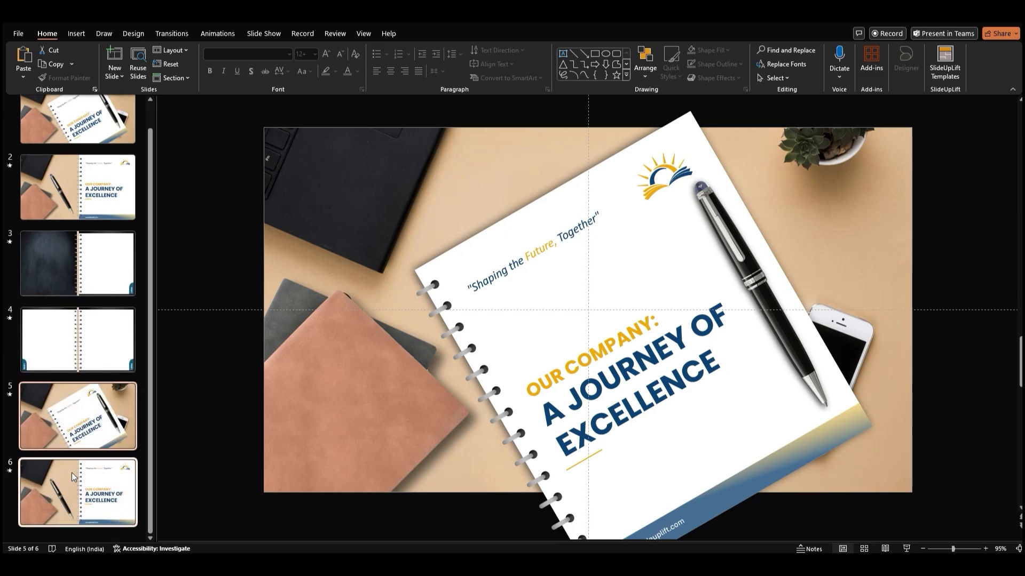
Make slide 5's heading THANK YOU, enlarged twice with YOU in blue, and select the page content to cut.
left_click(77, 416)
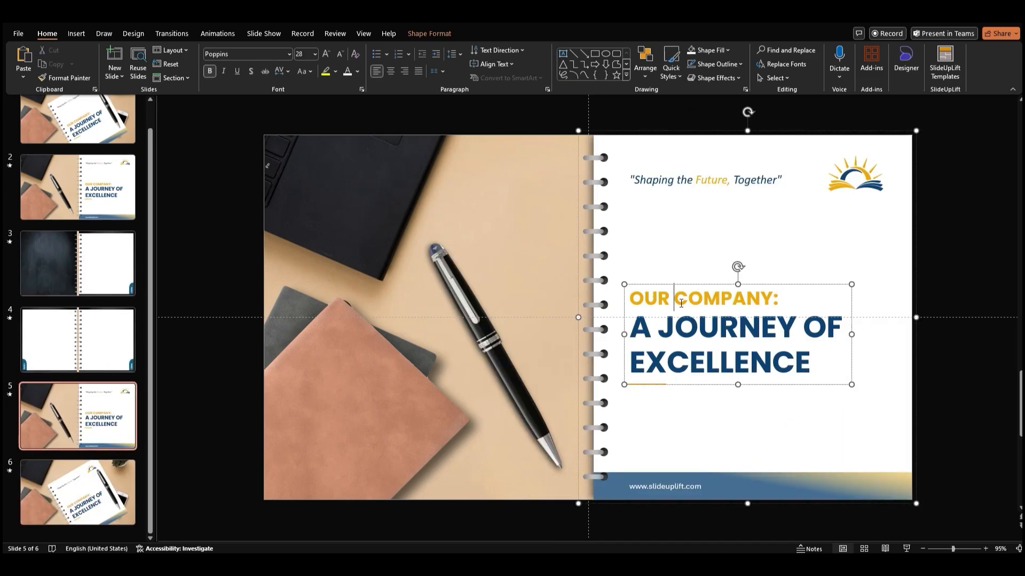
type("THANK")
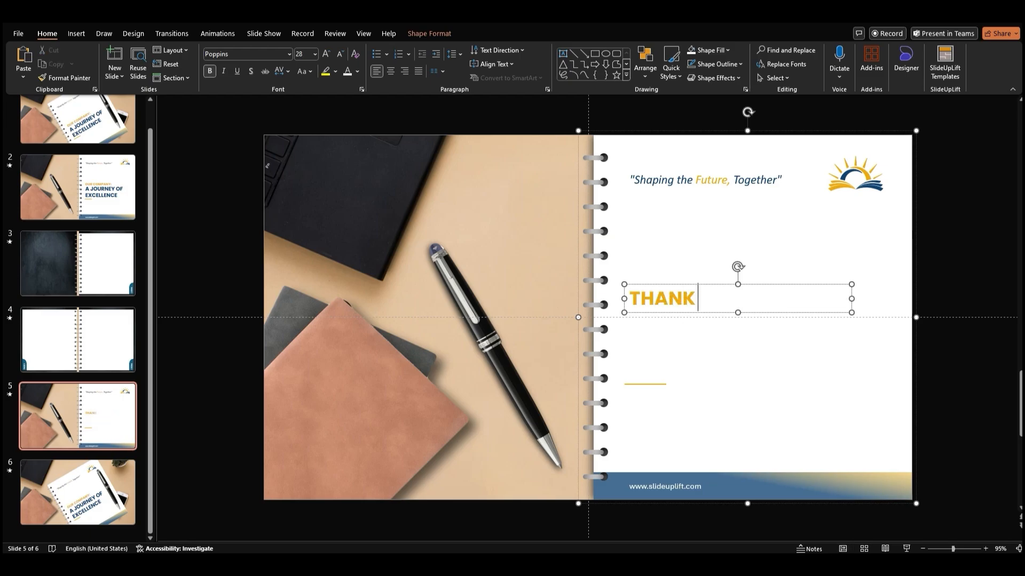
type("YOU")
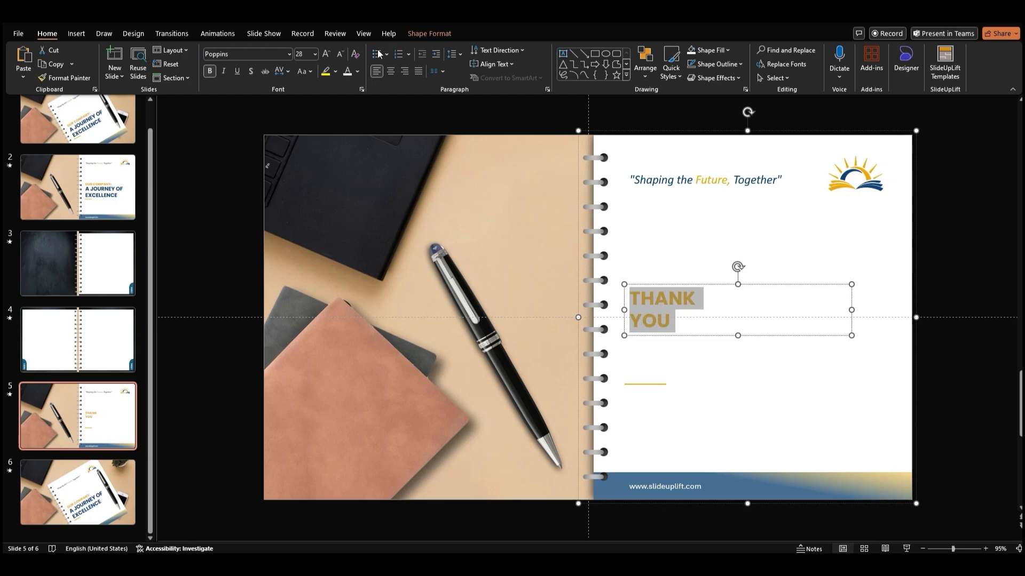
left_click(325, 53)
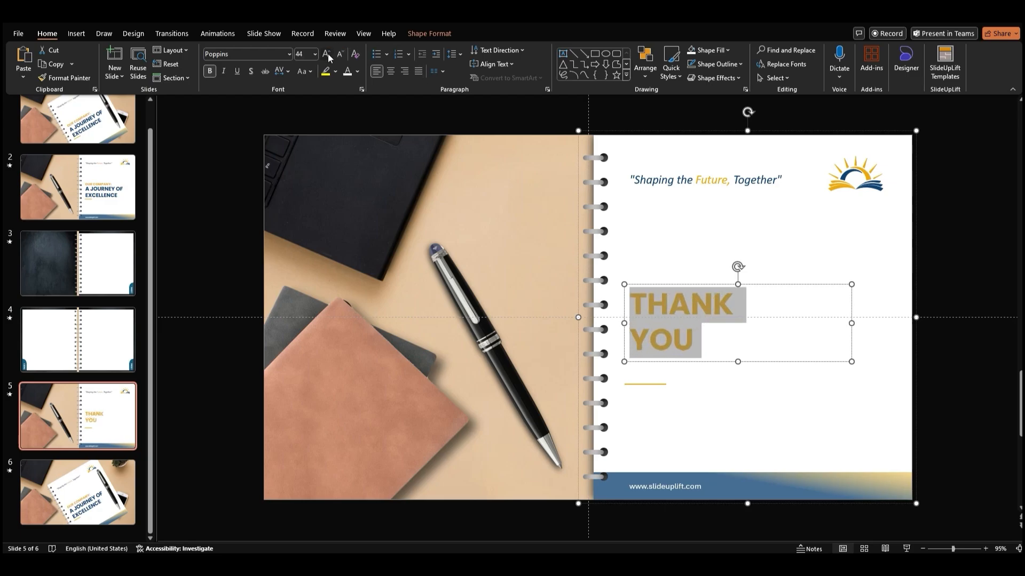
left_click(324, 53)
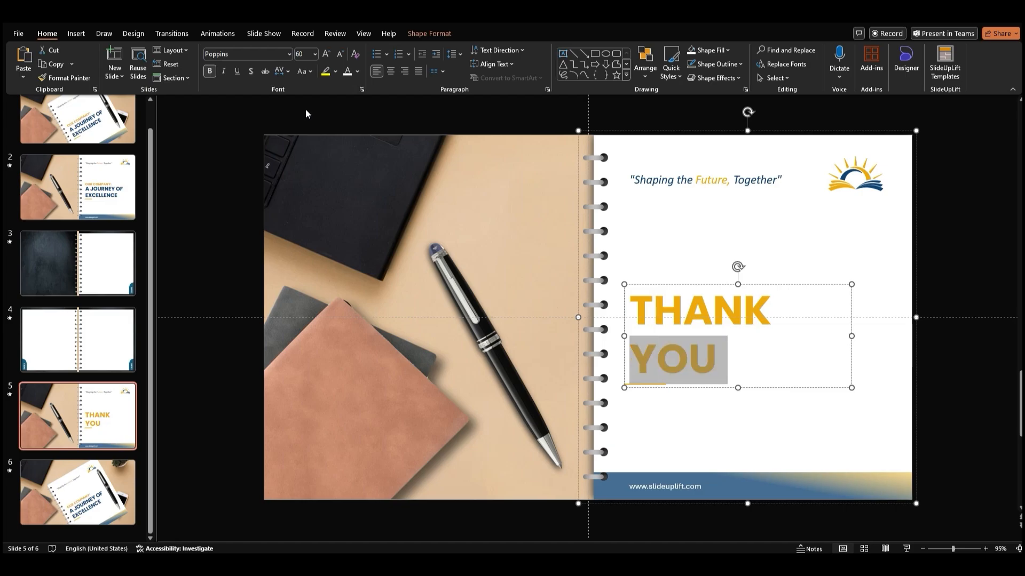
left_click(356, 71)
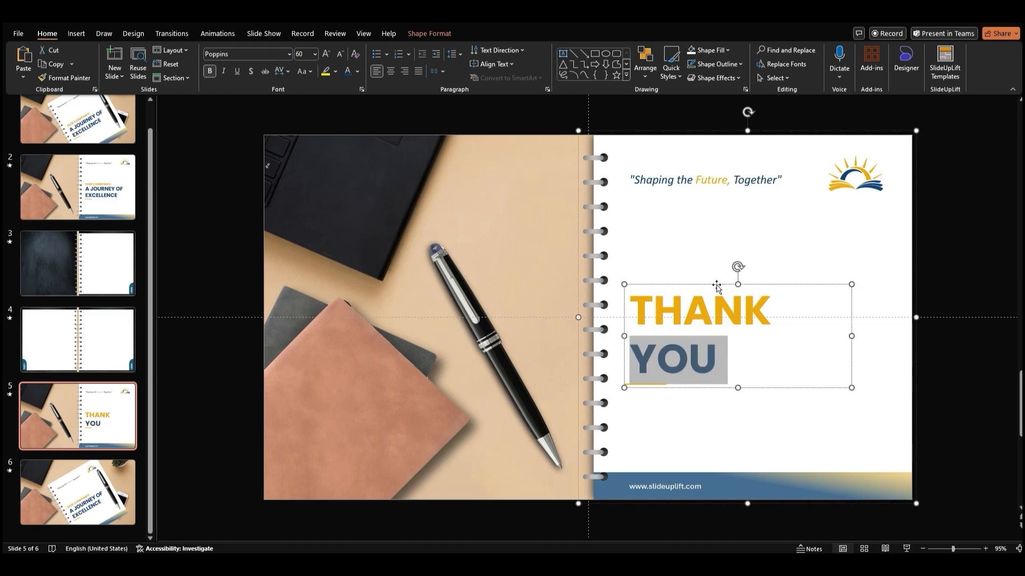
left_click(765, 435)
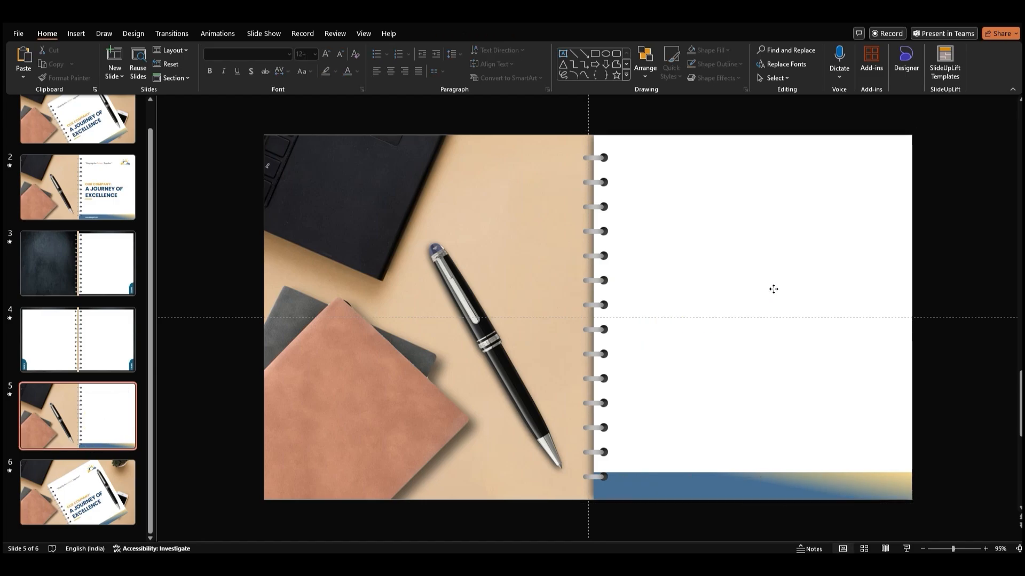
Flip the notebook background horizontally and paste the THANK YOU text and logo onto the left page.
left_click(645, 68)
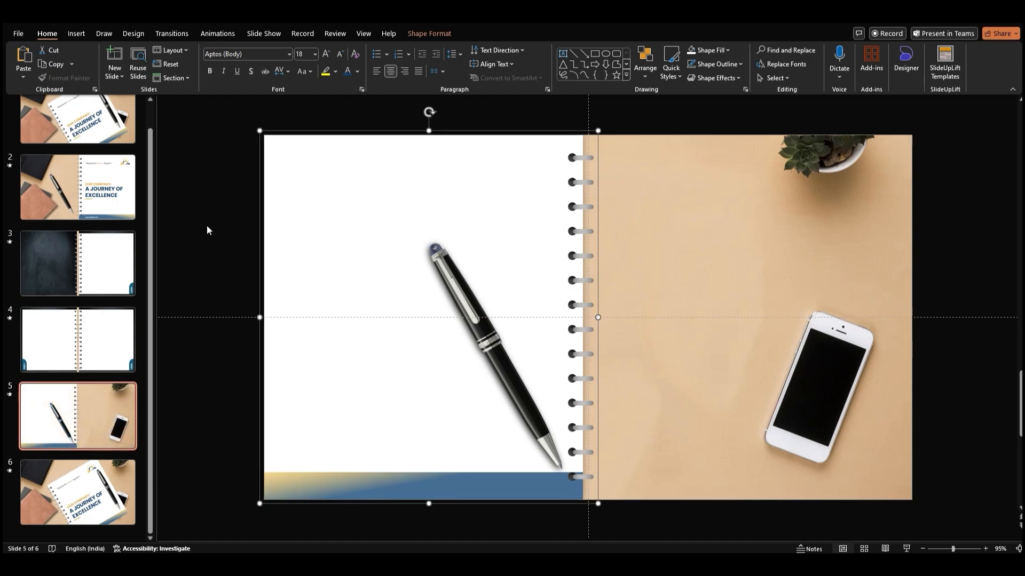
mouse_move(452, 277)
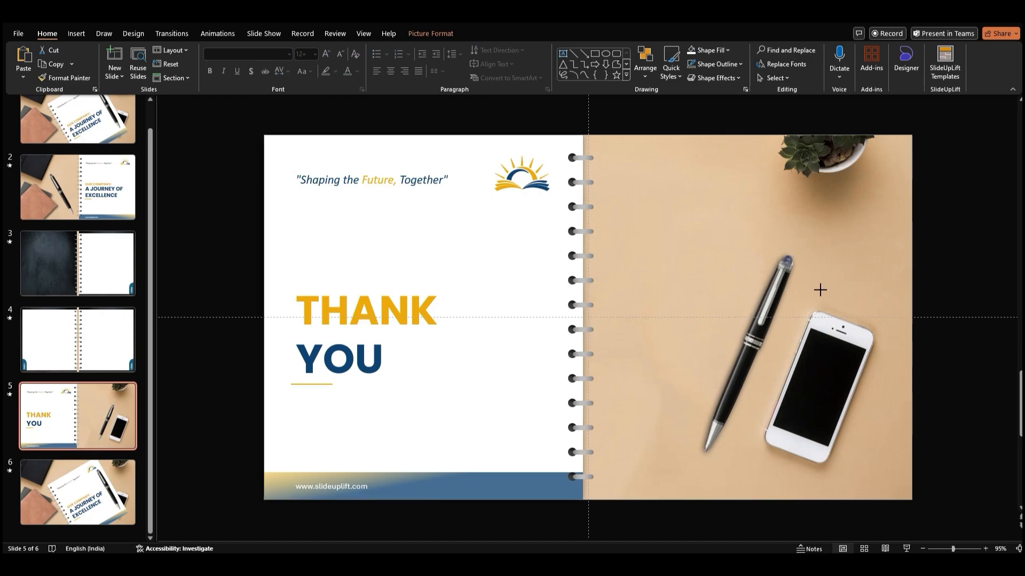
right_click(741, 349)
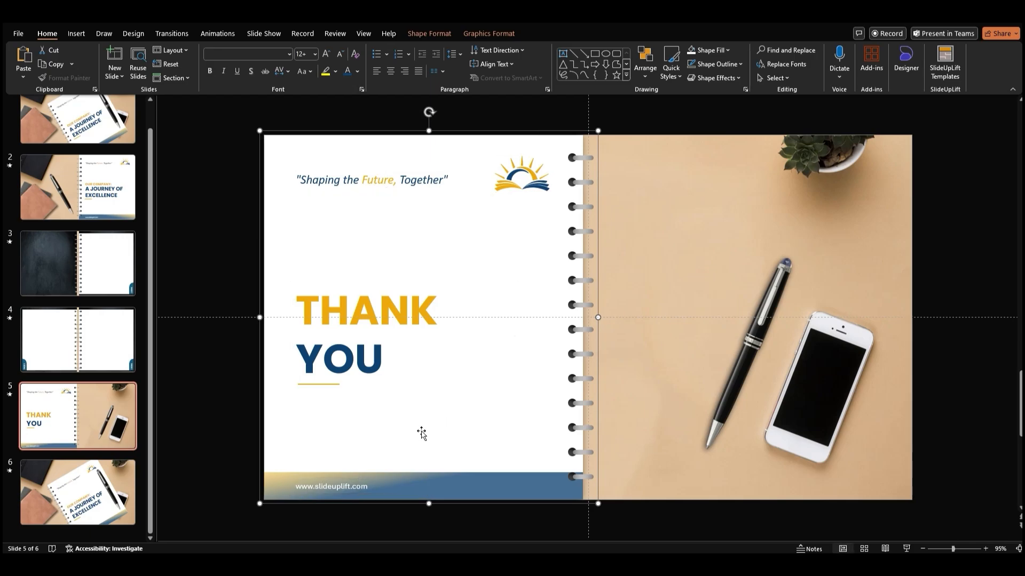
mouse_move(178, 484)
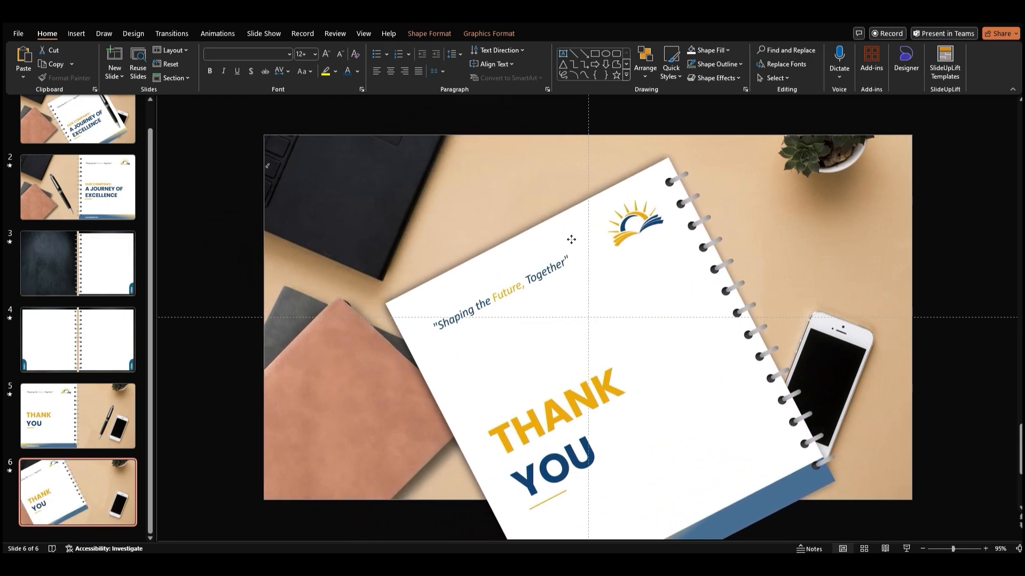
Nudge slide 6's tilted notebook up and right, add the pen across it, and return to slide 5.
left_click_drag(570, 239, 585, 203)
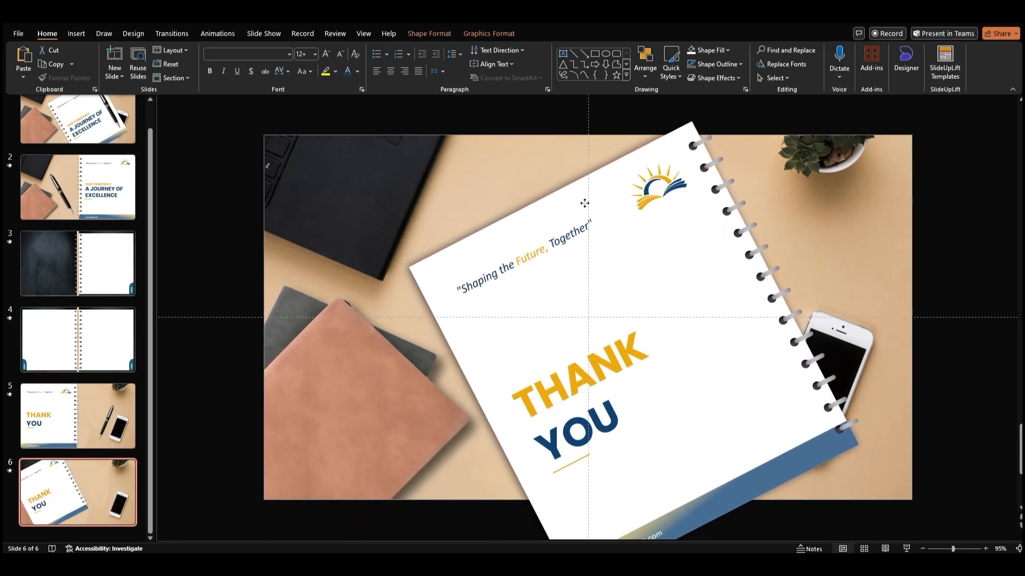
left_click(77, 414)
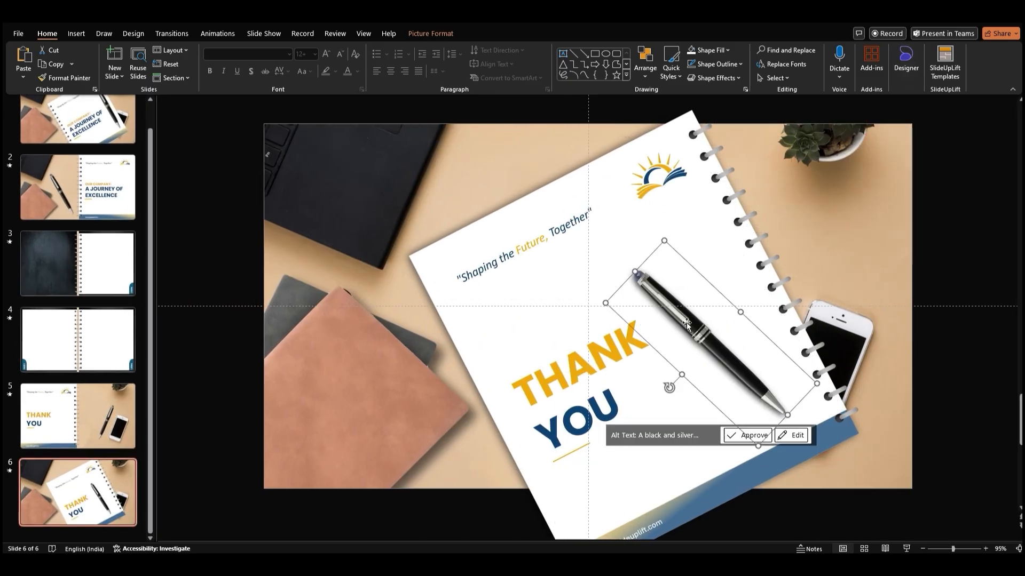
left_click(77, 414)
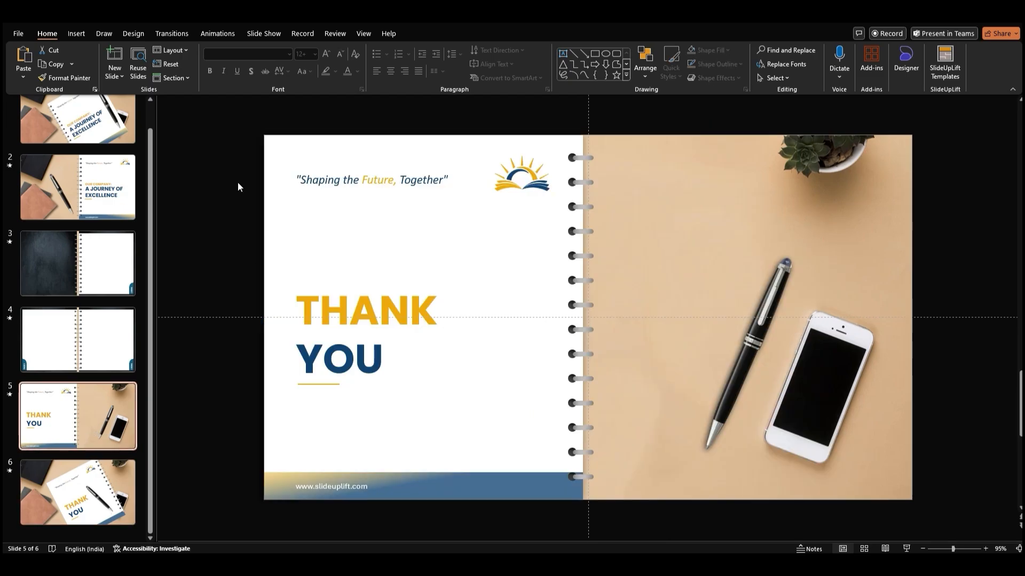
Paste the Key Achievements and Future Outlook content onto slide 3's right page, then go to slide 4.
left_click(172, 34)
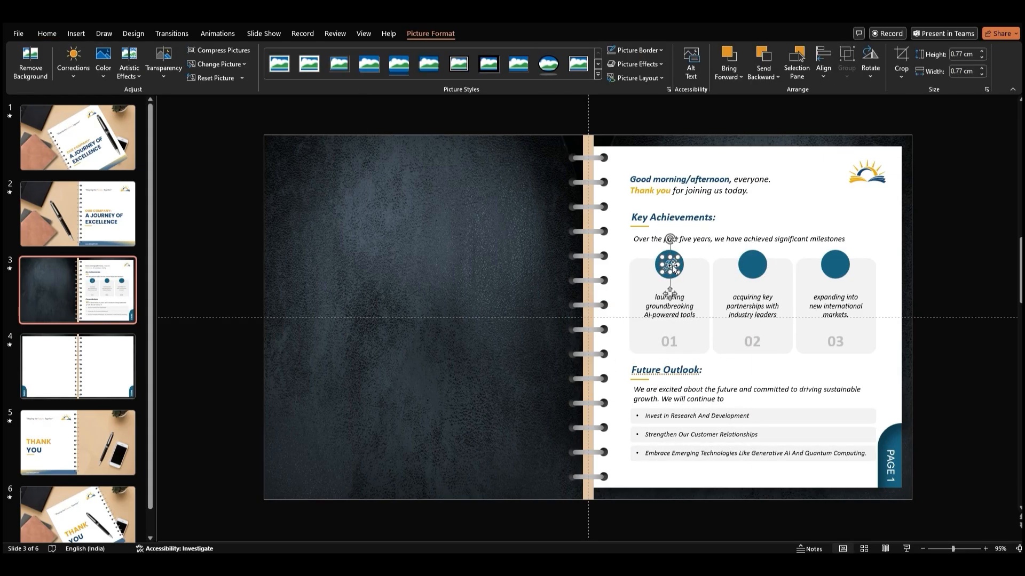
left_click(737, 487)
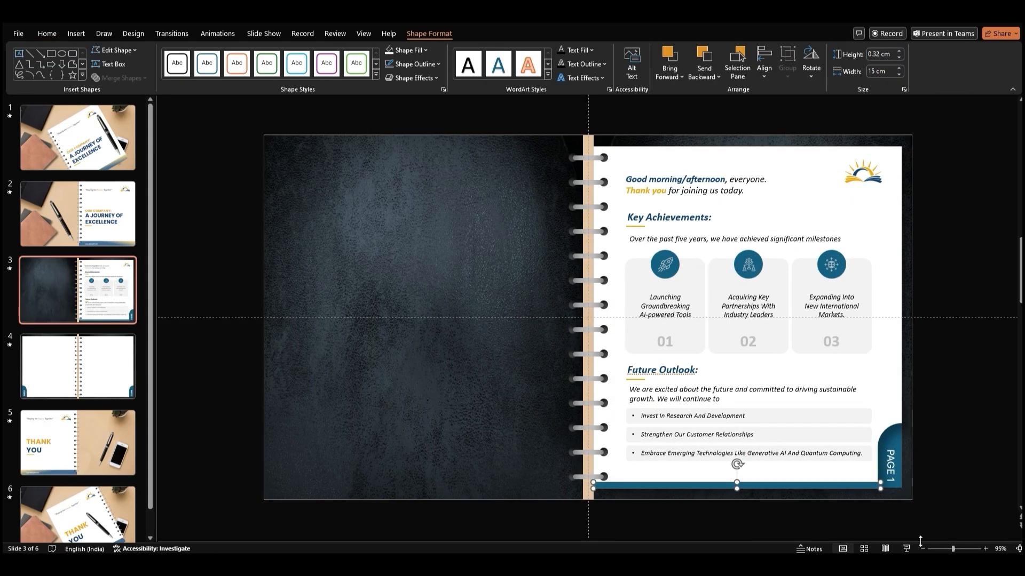
left_click(77, 366)
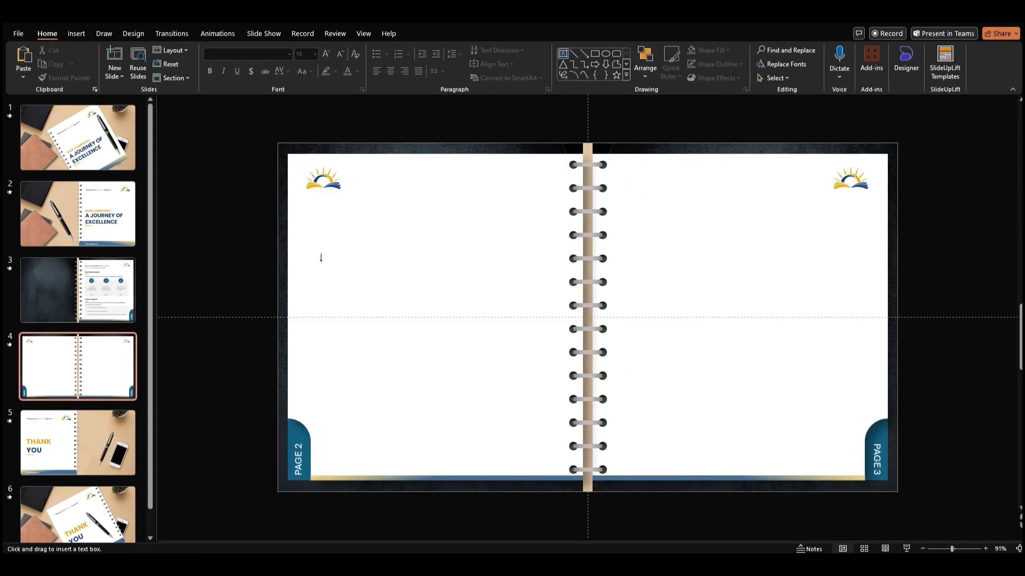